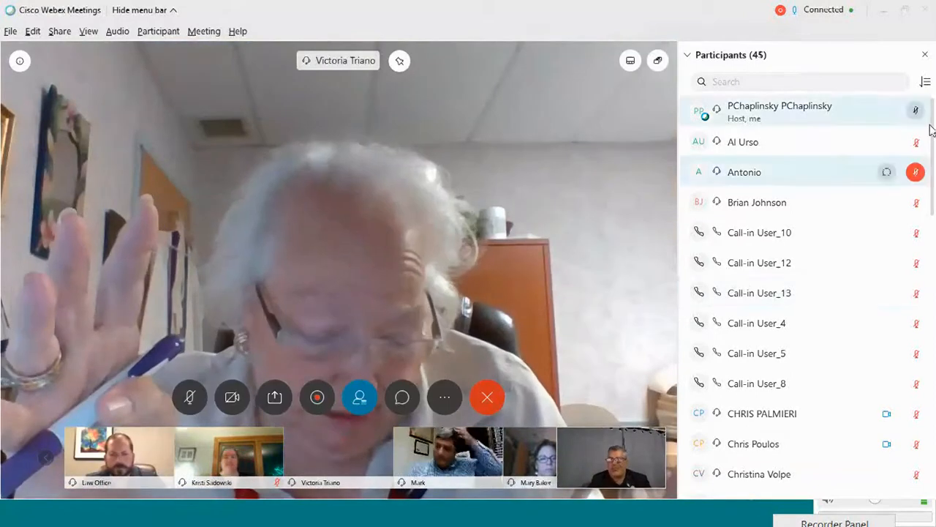
- Message Law Office privately: 'Jeremy your mic'
scroll(down, 3)
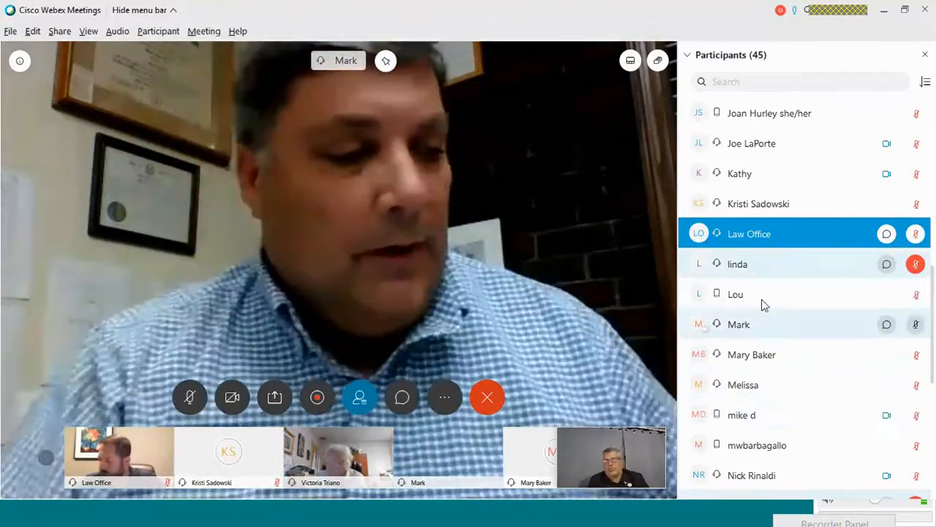
click(887, 234)
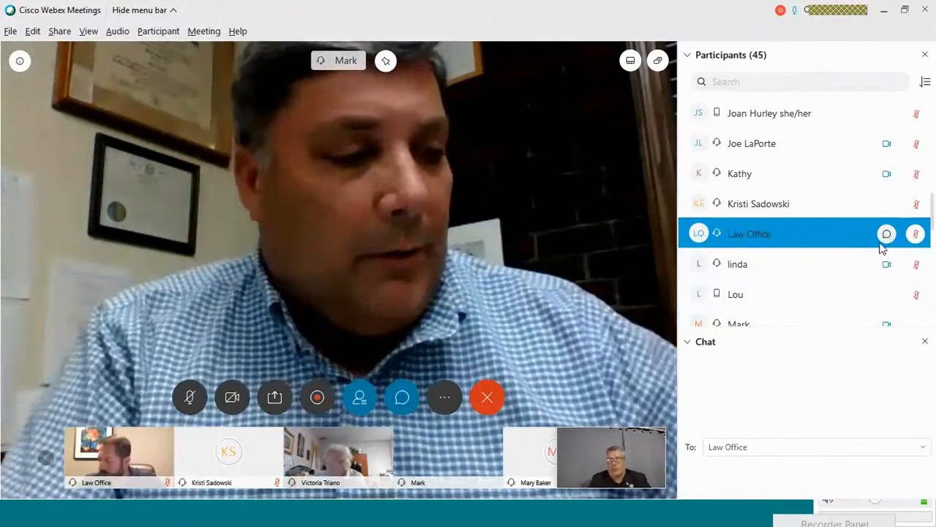
text(Jeremy)
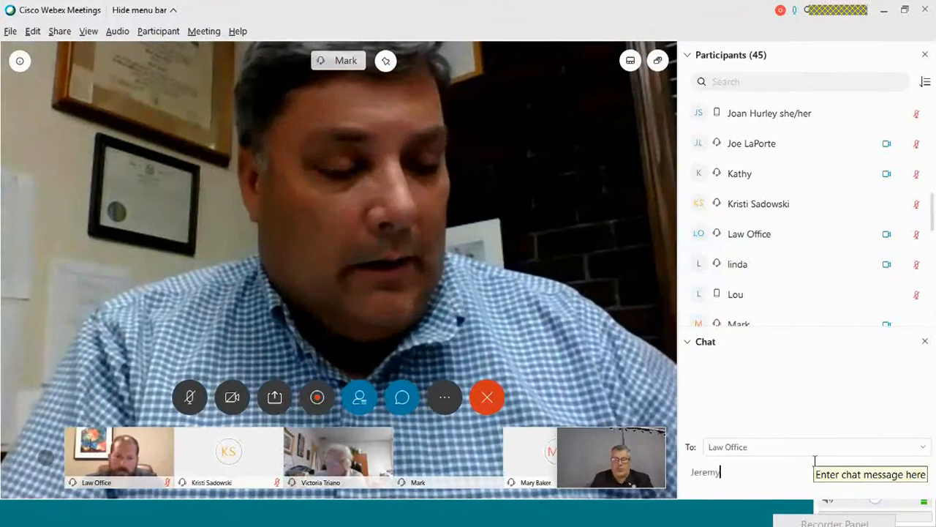
text(your mic)
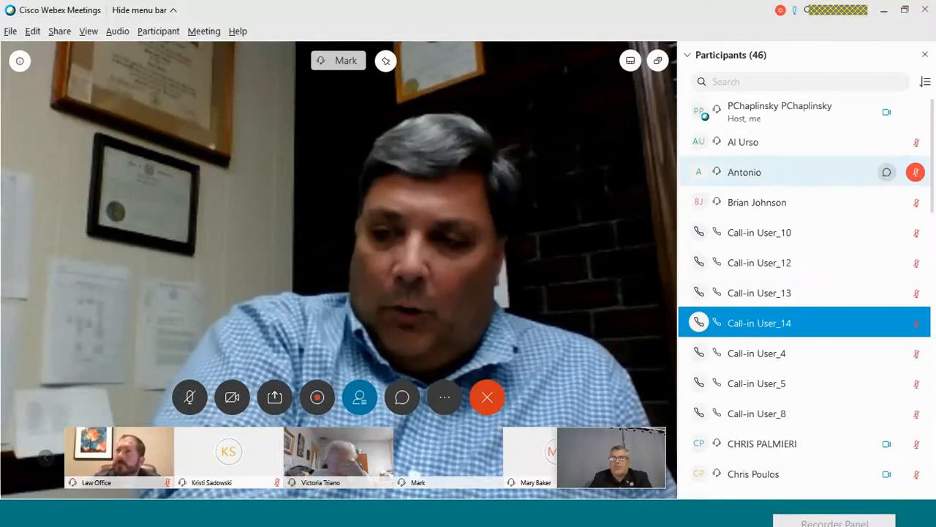
scroll(down, 3)
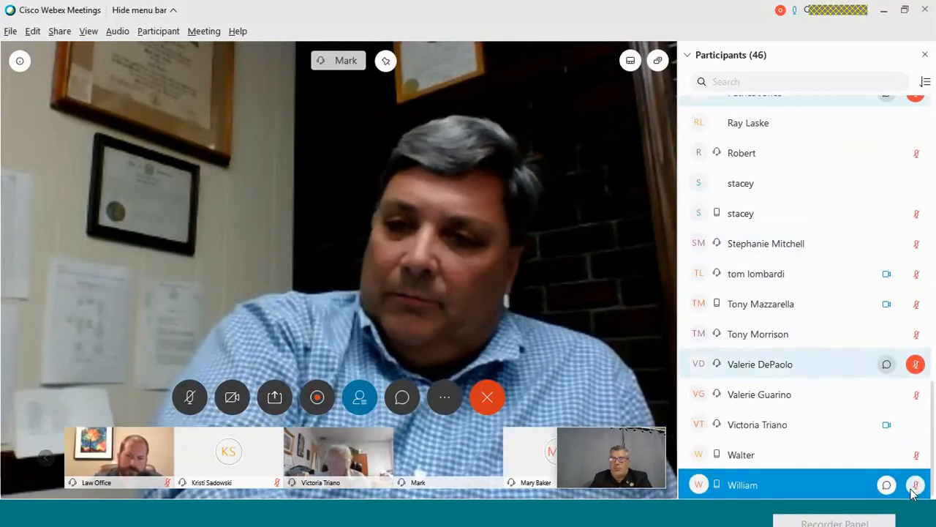
mouse_move(867, 430)
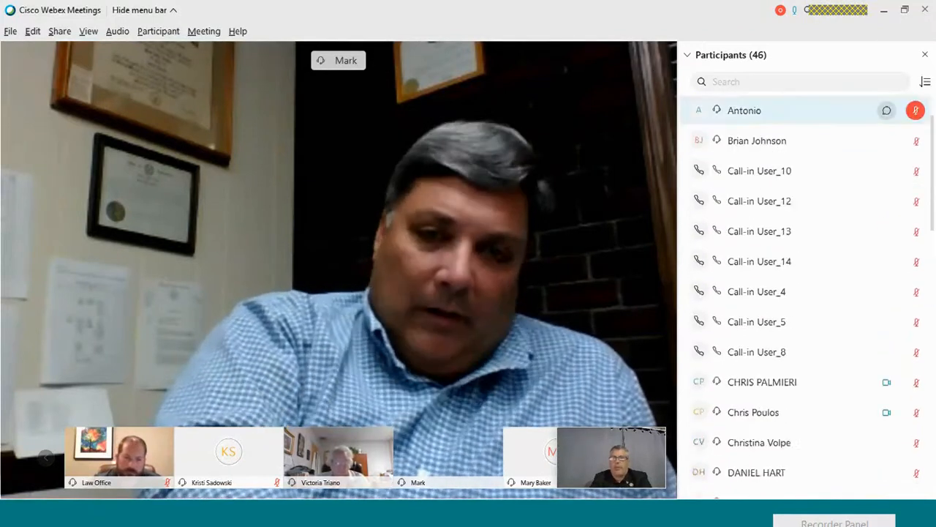
scroll(down, 3)
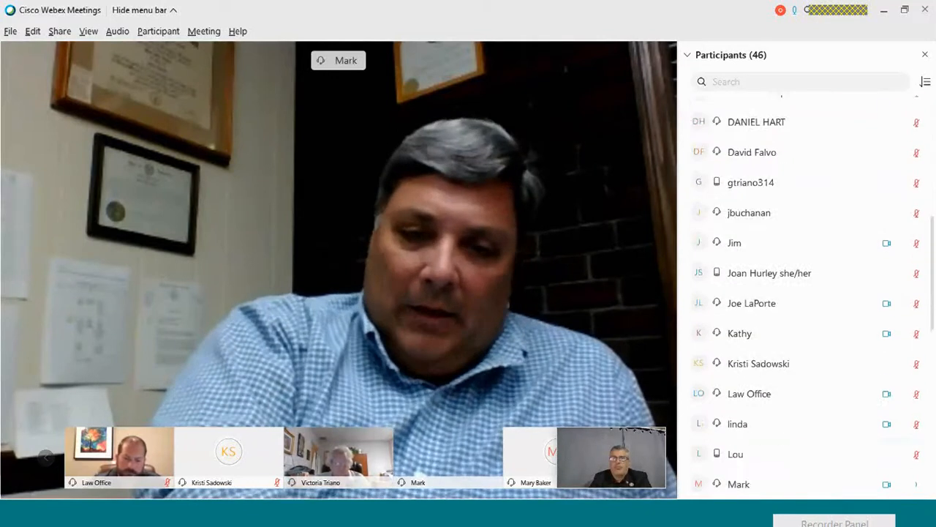
scroll(down, 3)
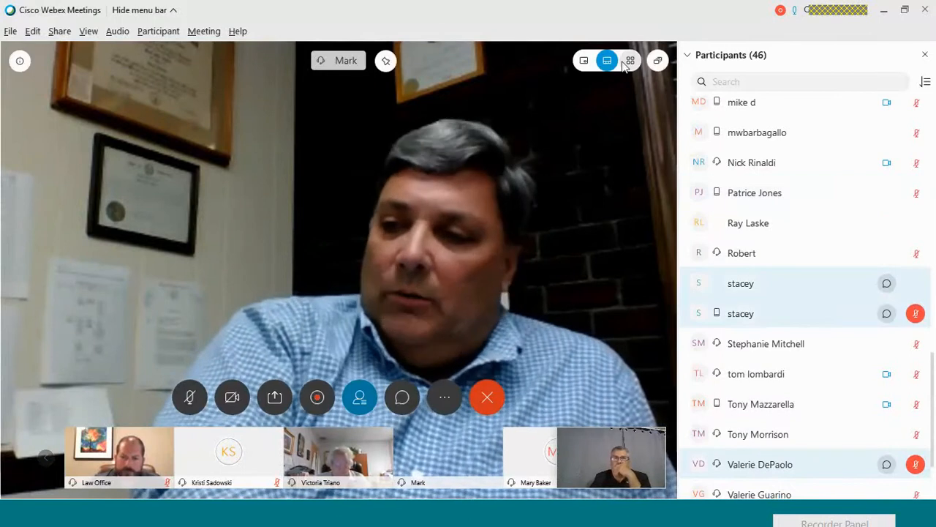
click(630, 60)
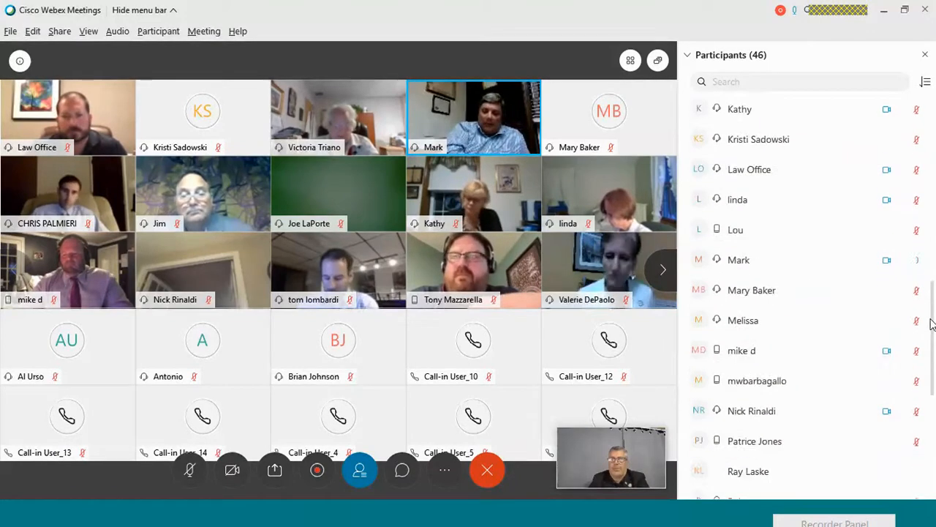
scroll(down, 3)
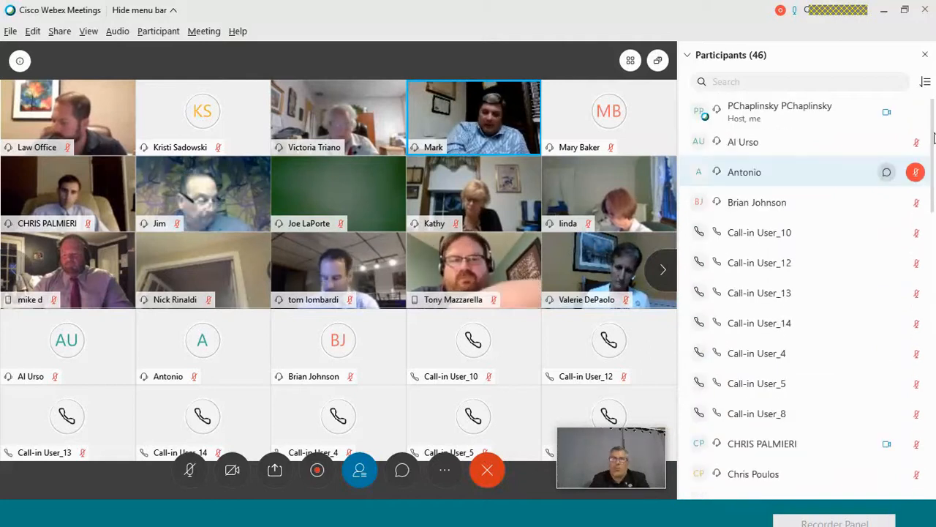
scroll(down, 3)
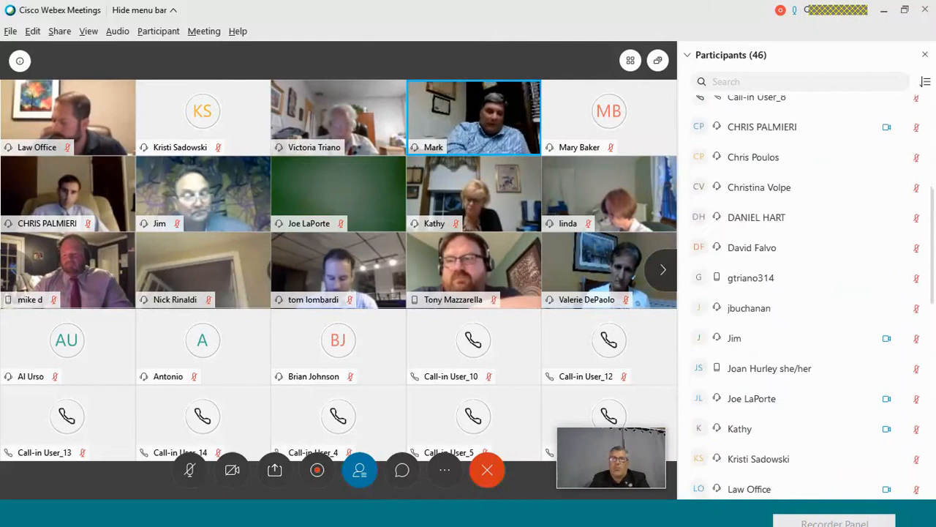
scroll(down, 3)
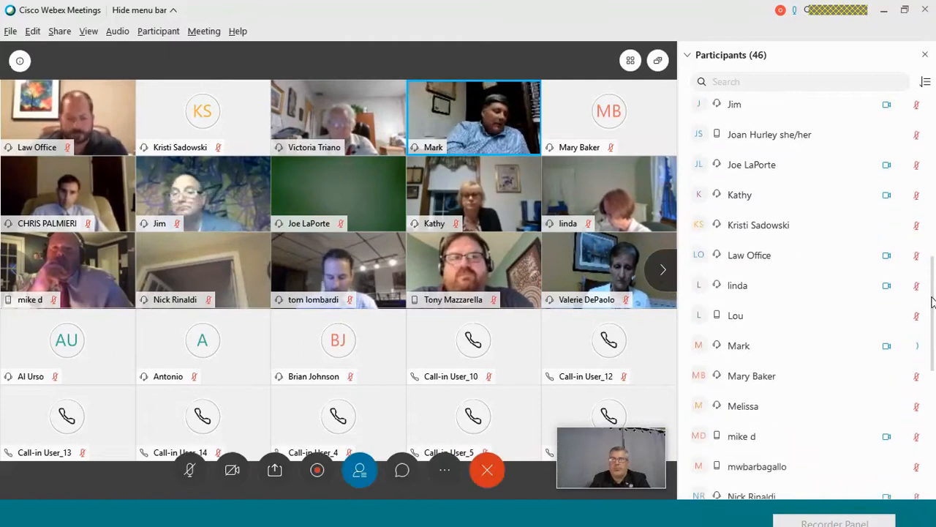
scroll(down, 3)
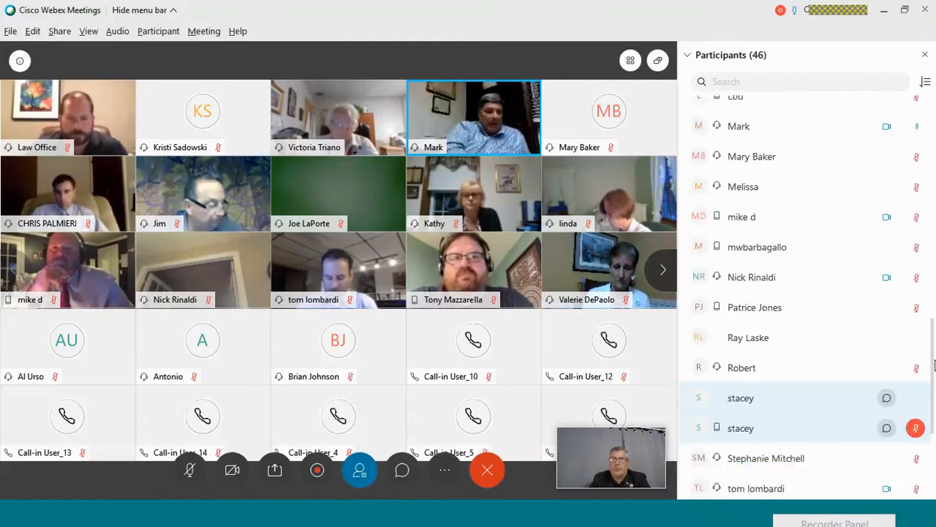
scroll(down, 3)
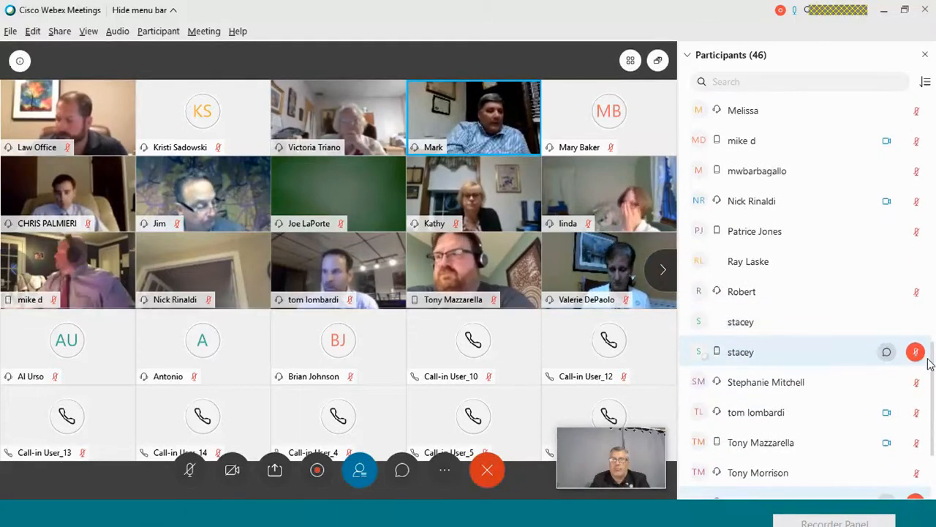
scroll(down, 3)
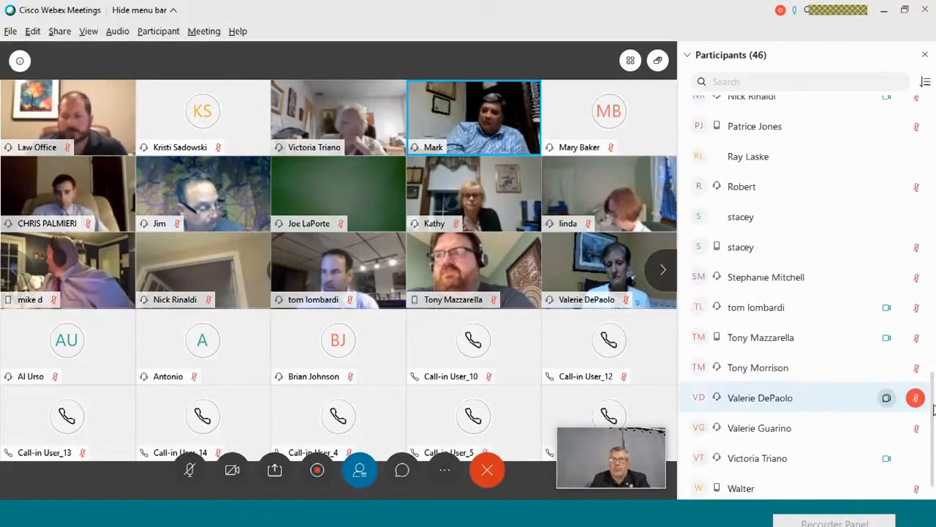
scroll(down, 3)
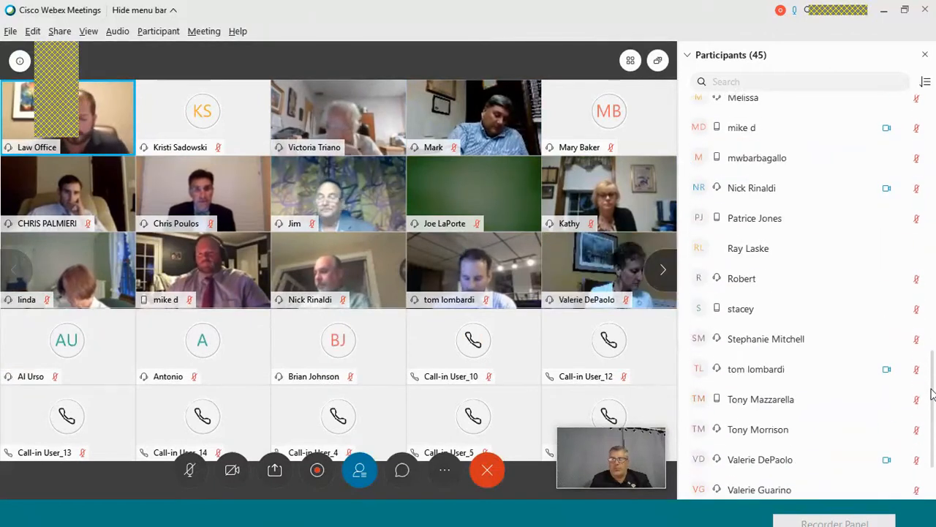
scroll(down, 3)
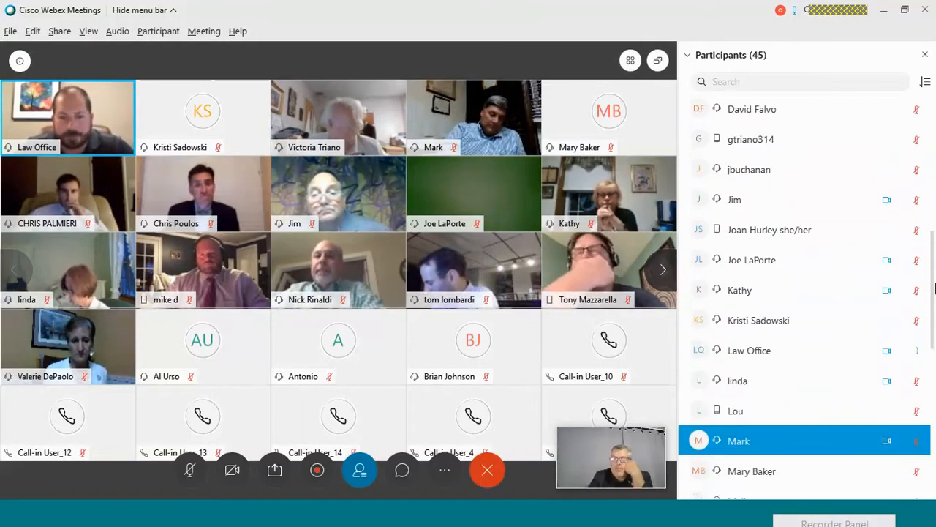
scroll(down, 3)
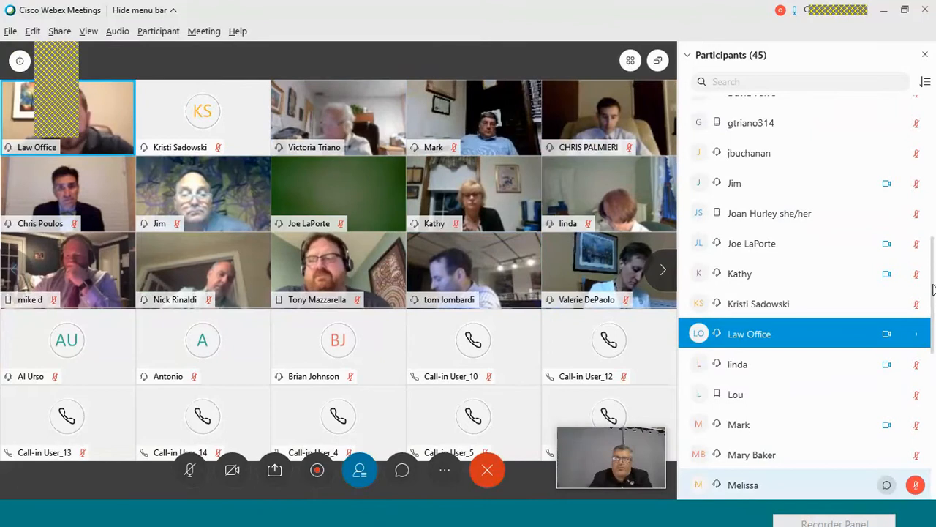
scroll(down, 3)
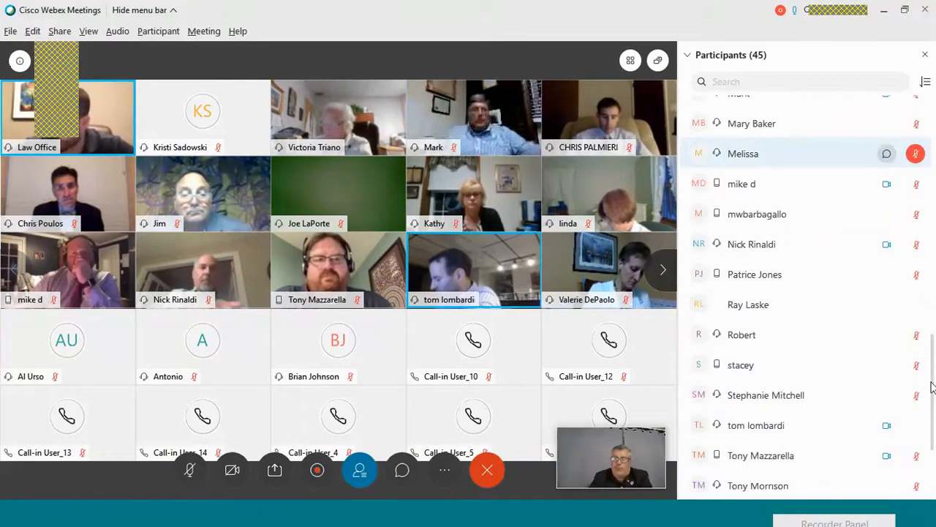
scroll(down, 3)
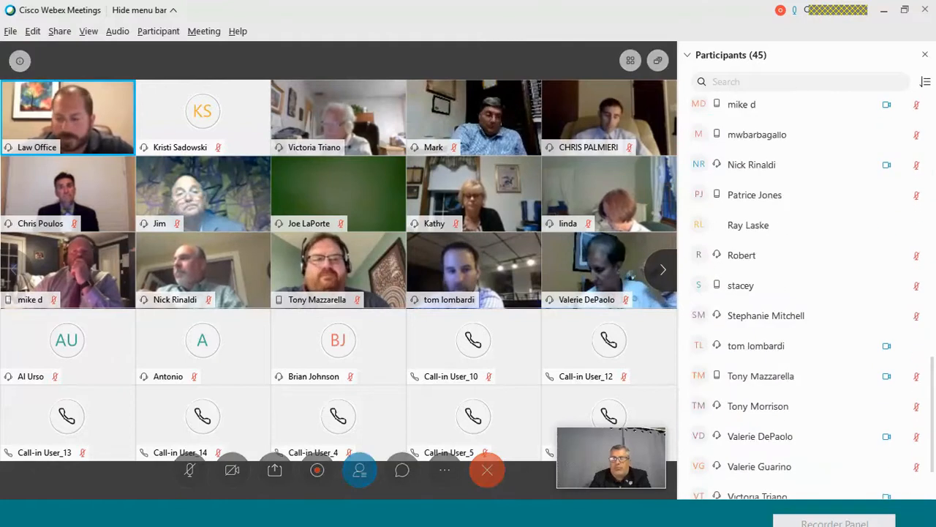
scroll(down, 3)
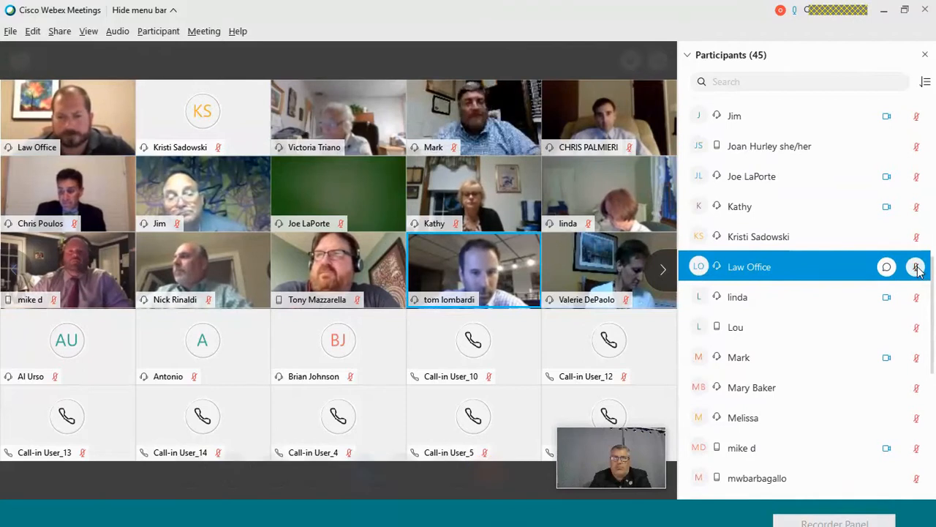
mouse_move(916, 266)
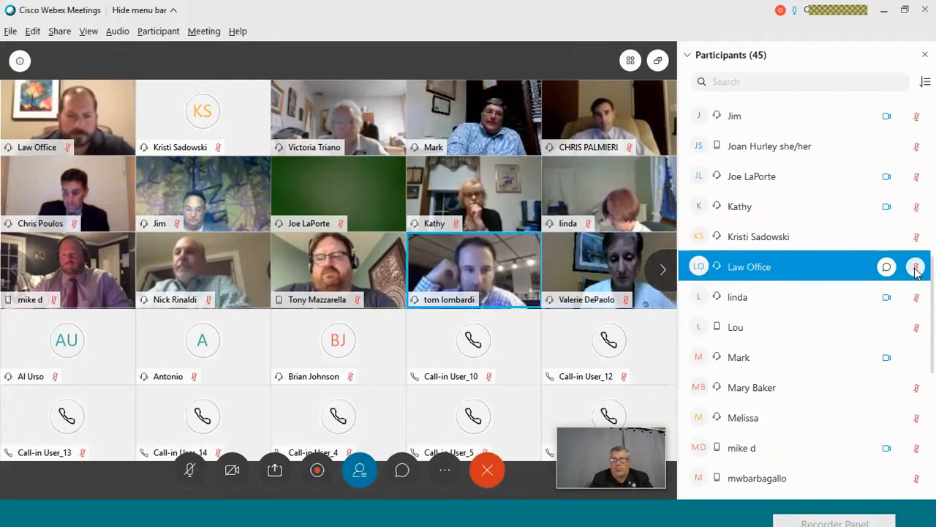
mouse_move(916, 266)
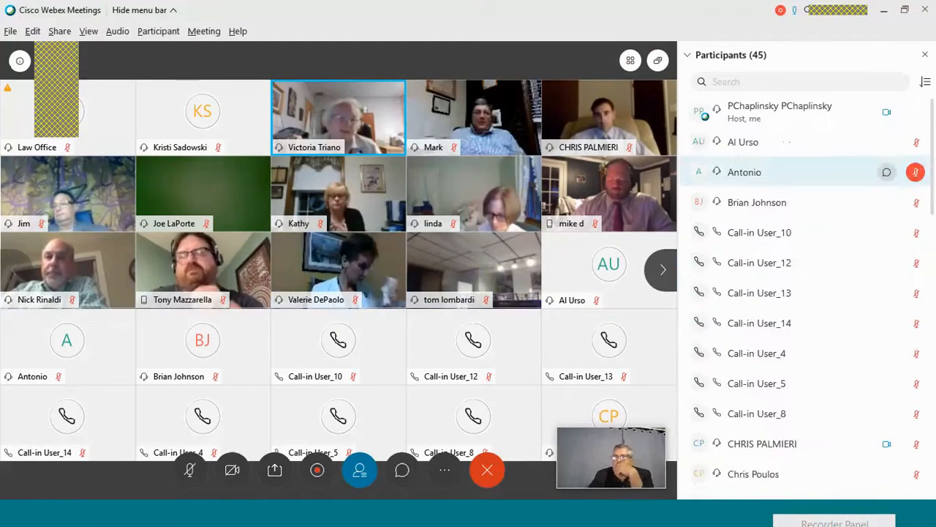
scroll(down, 3)
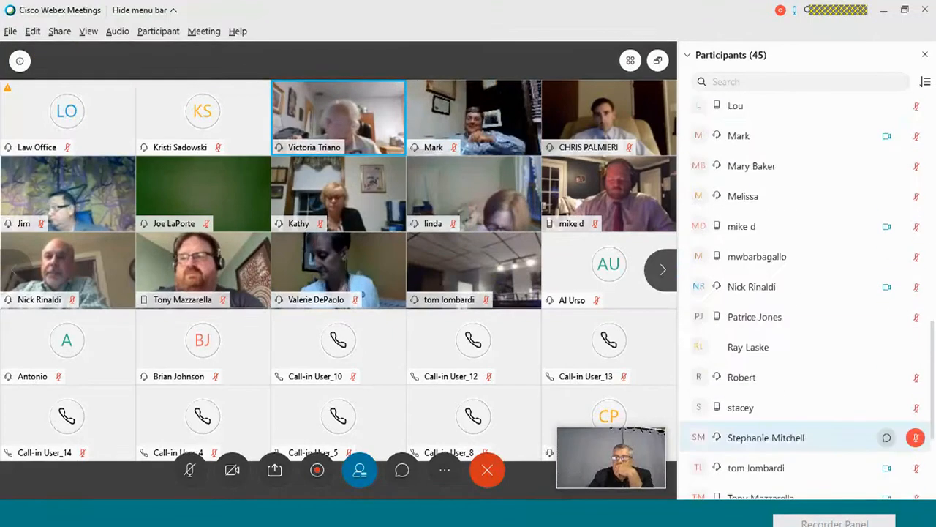
scroll(down, 3)
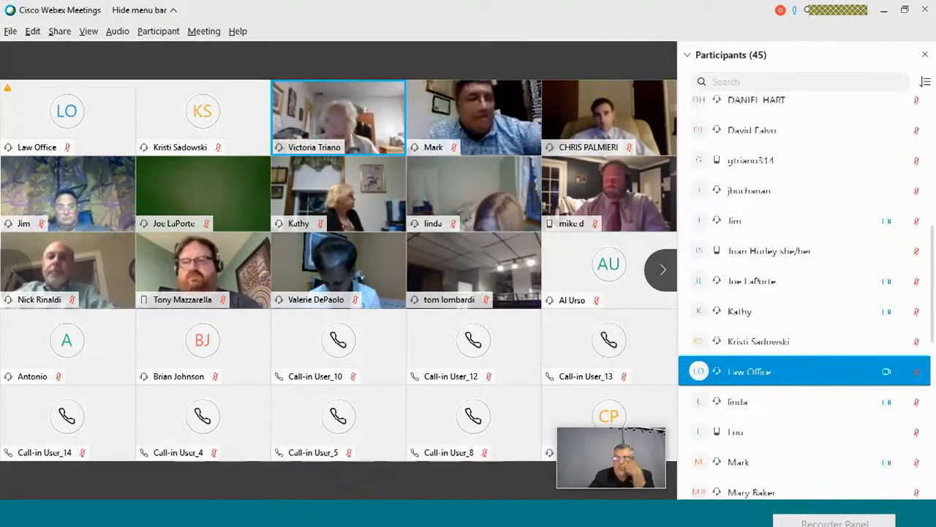
click(158, 31)
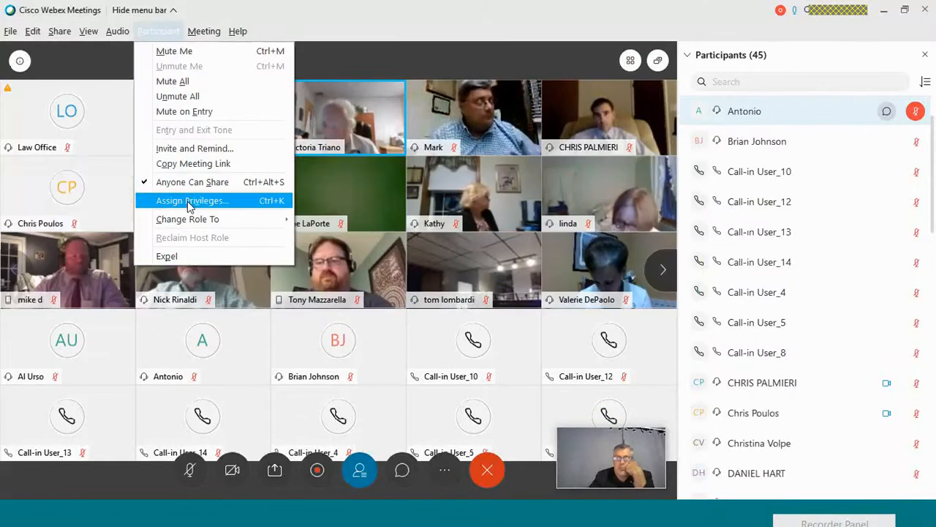
- In Assign Privileges, change whether attendees may chat privately with other participants
click(193, 200)
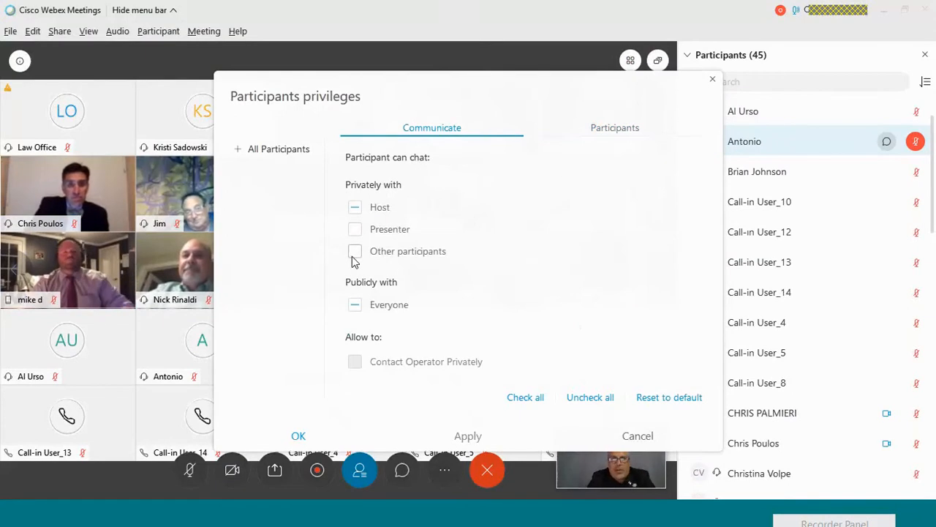
click(354, 252)
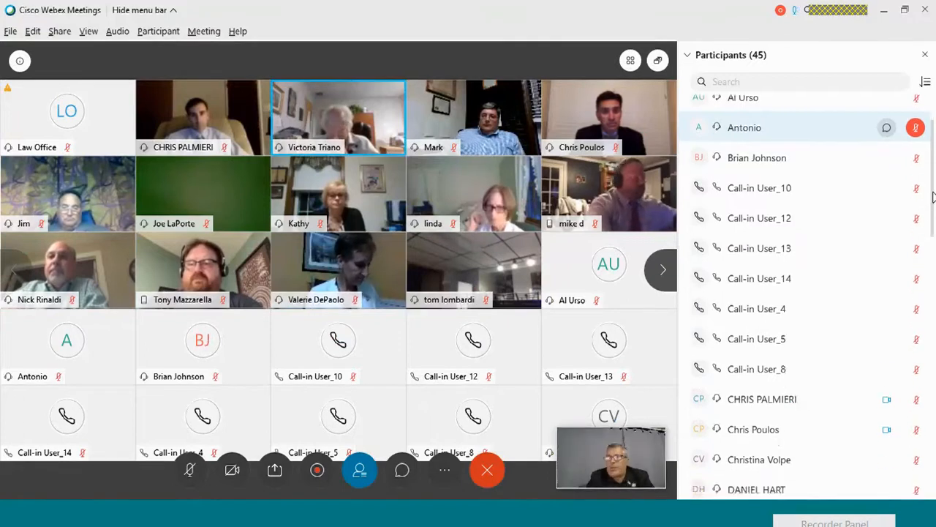
scroll(down, 3)
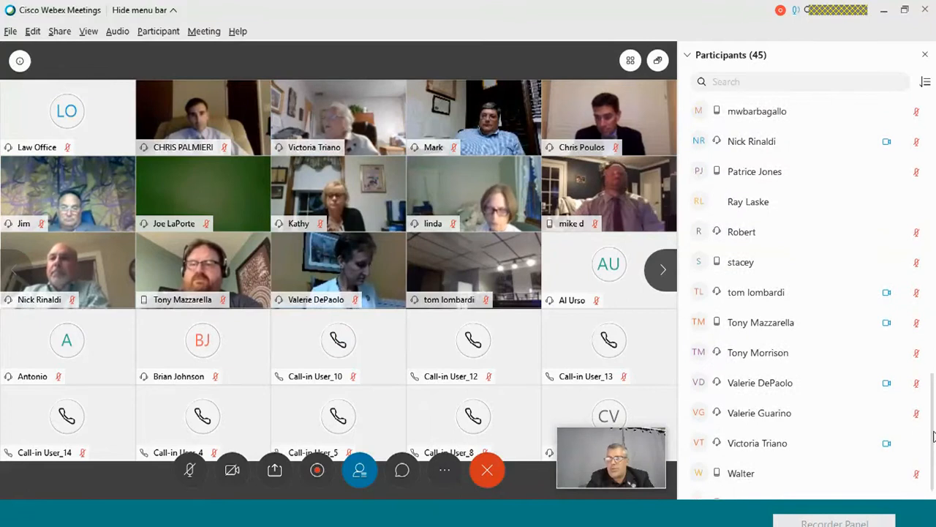
scroll(down, 3)
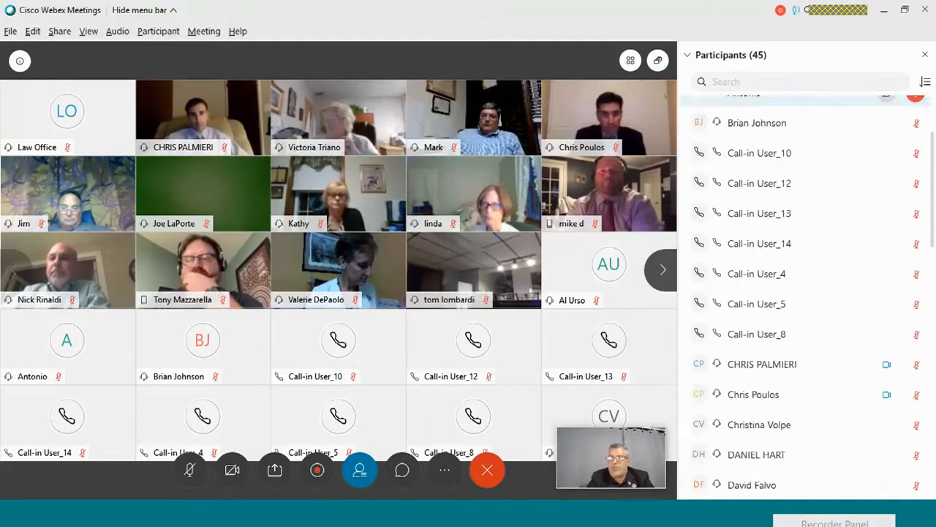
scroll(down, 3)
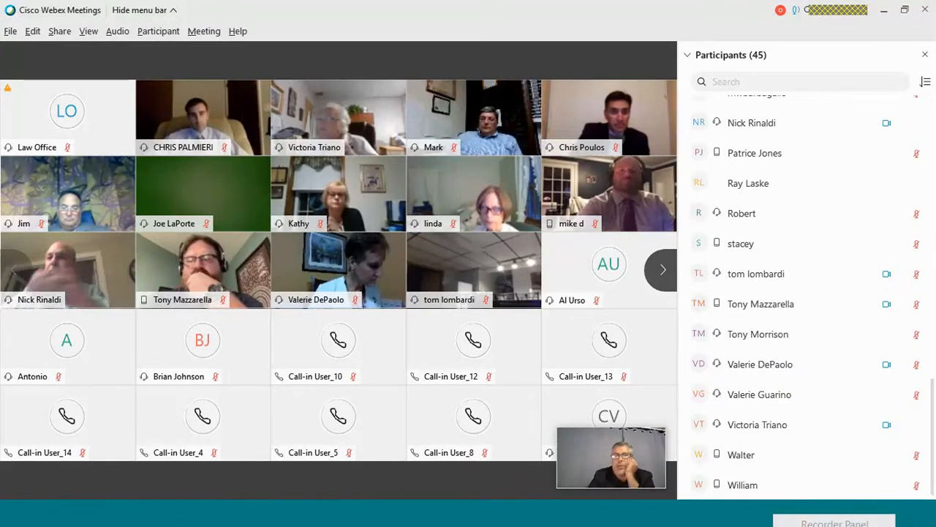
click(661, 269)
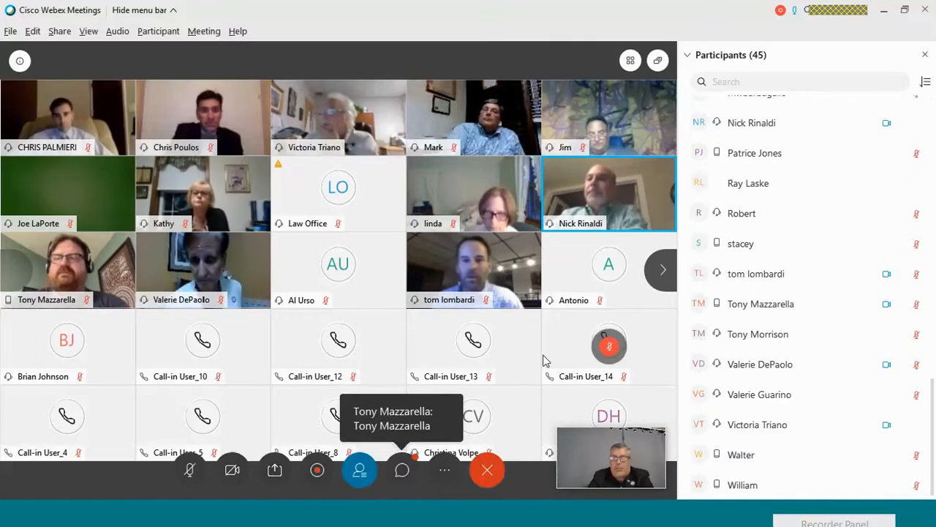
click(401, 470)
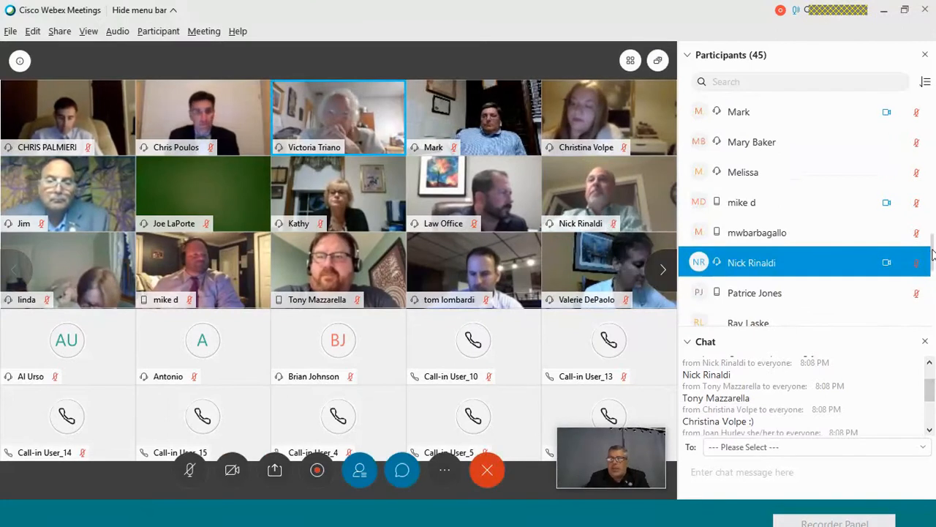
scroll(down, 3)
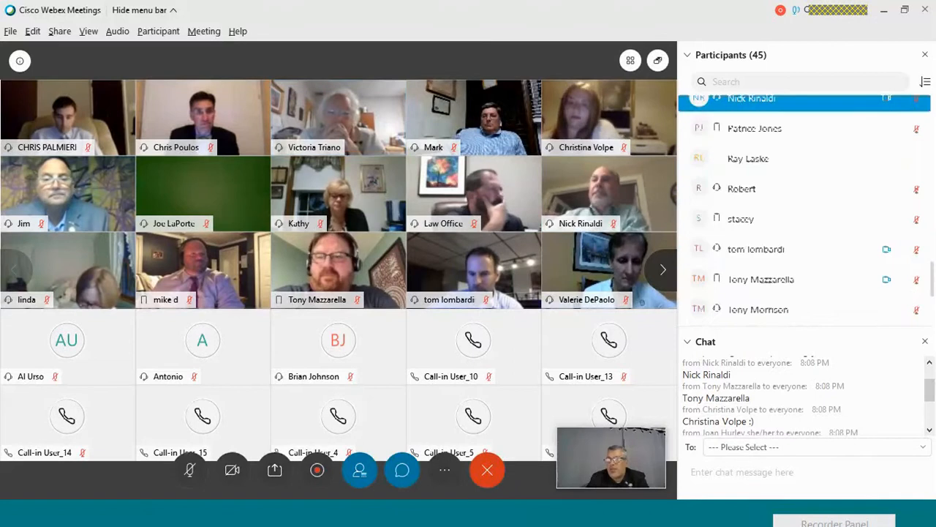
scroll(down, 3)
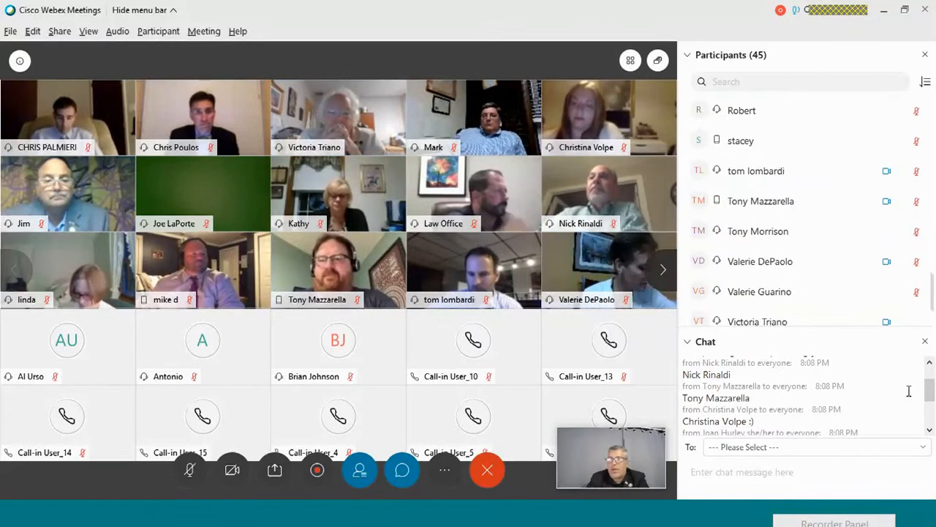
scroll(down, 3)
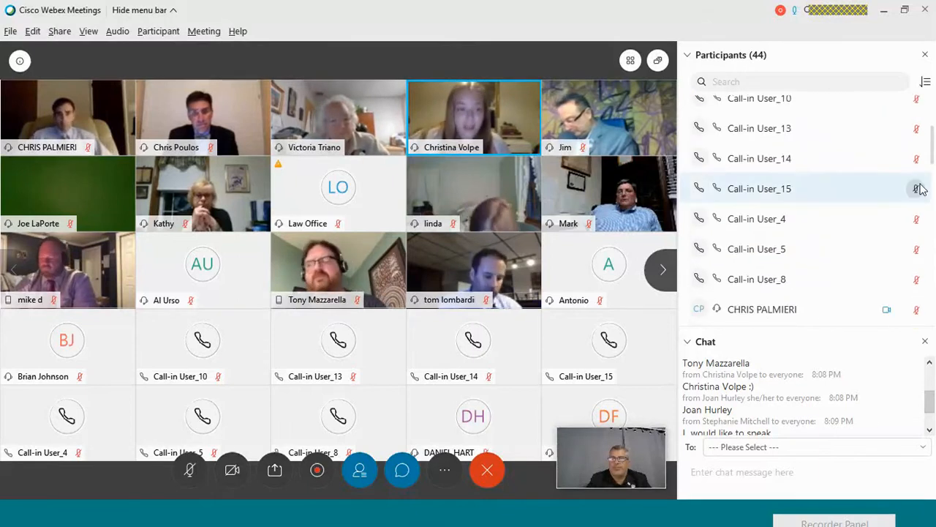
click(758, 188)
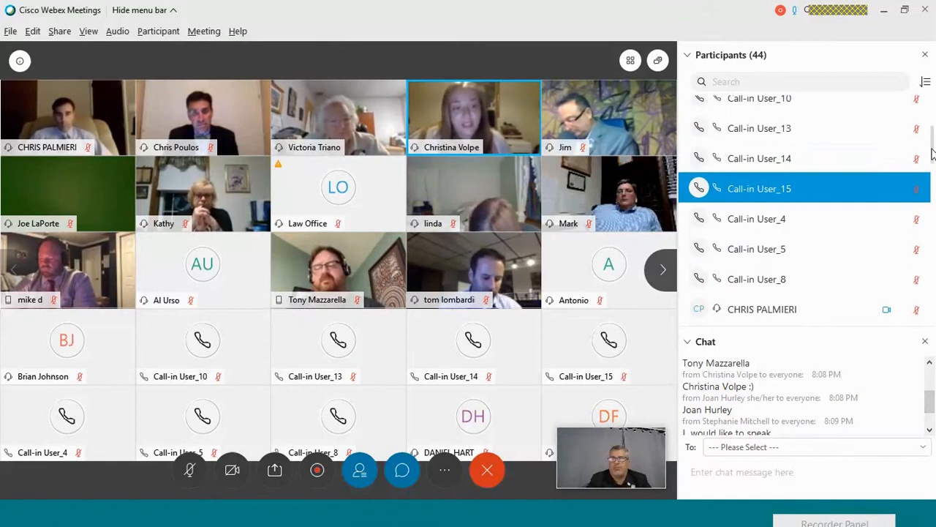
scroll(down, 3)
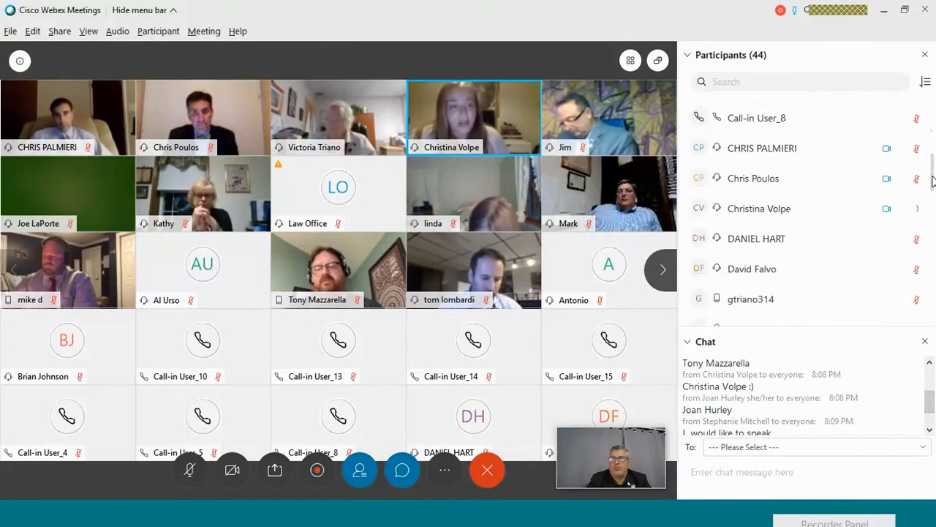
scroll(down, 3)
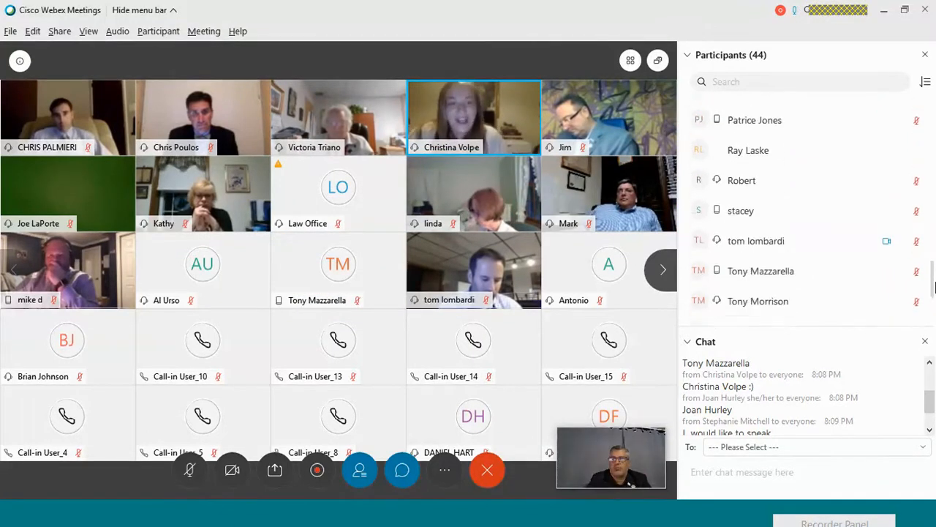
scroll(down, 3)
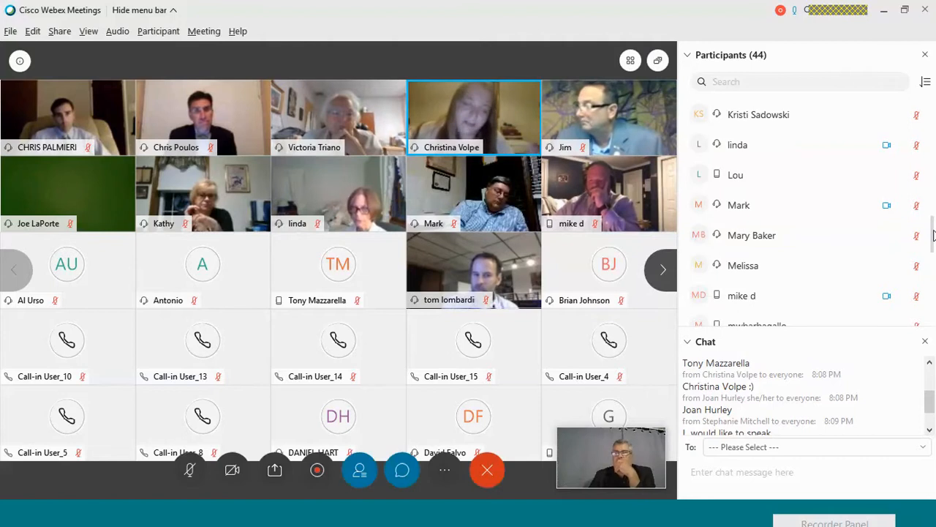
scroll(down, 3)
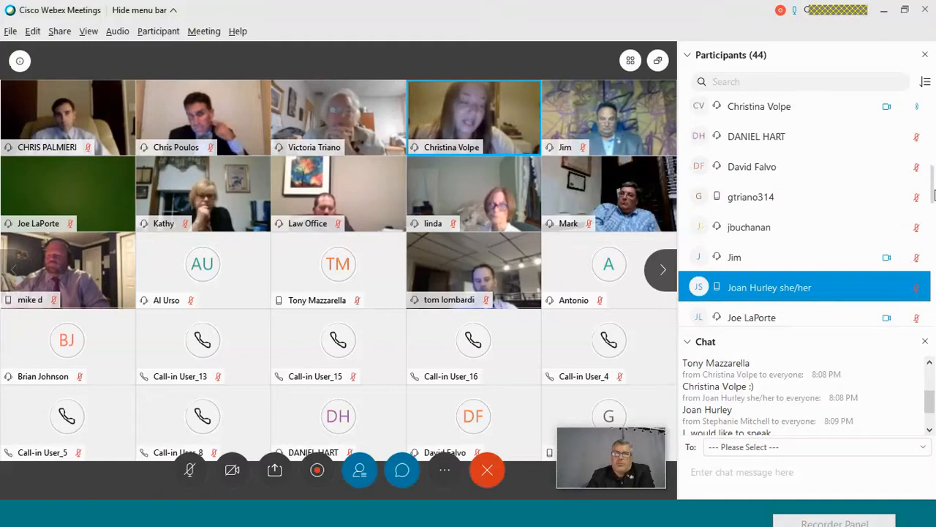
scroll(down, 3)
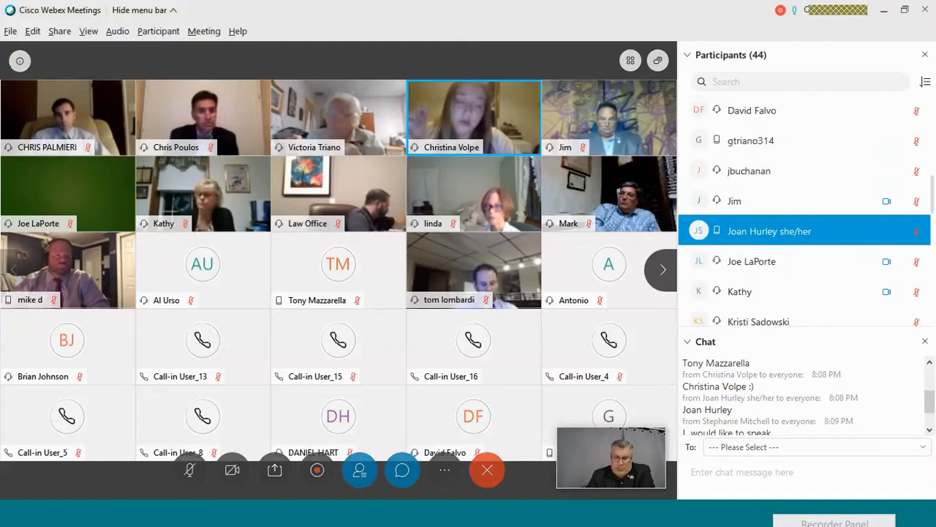
scroll(down, 3)
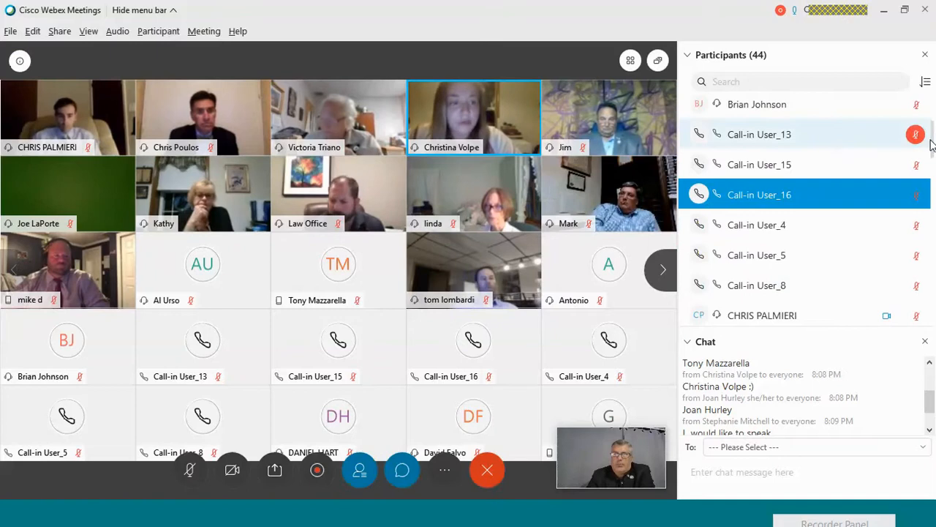
scroll(down, 3)
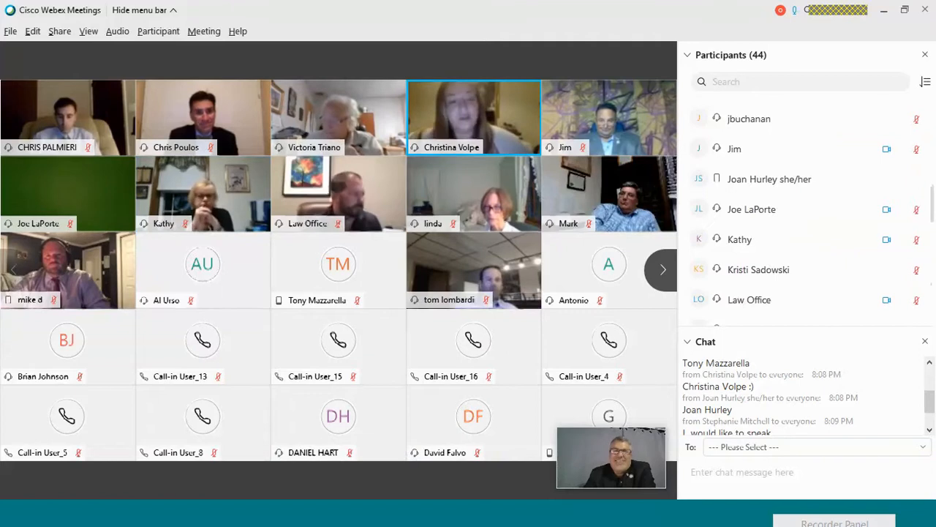
click(661, 269)
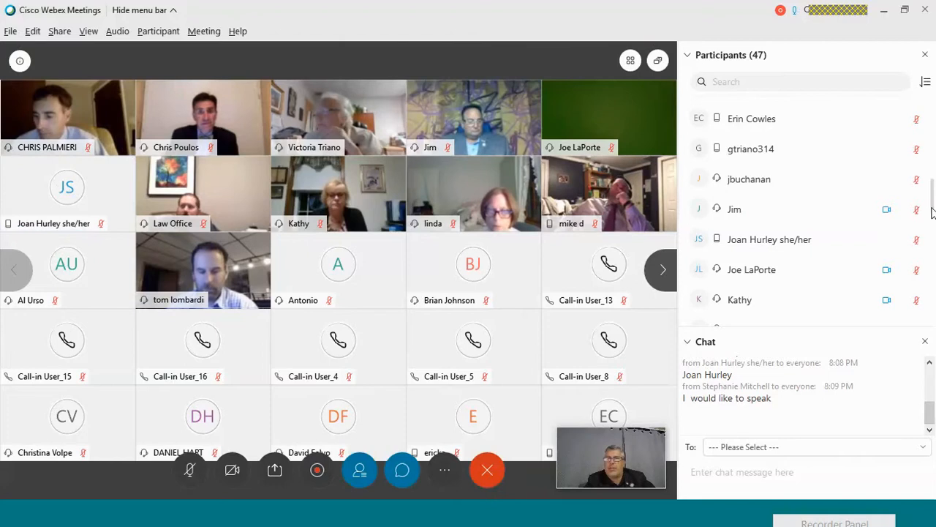
scroll(down, 3)
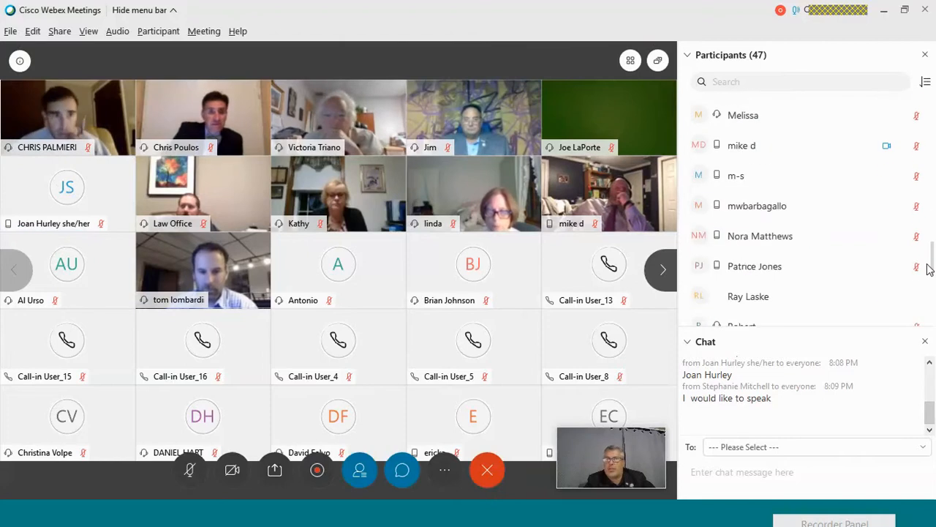
scroll(down, 3)
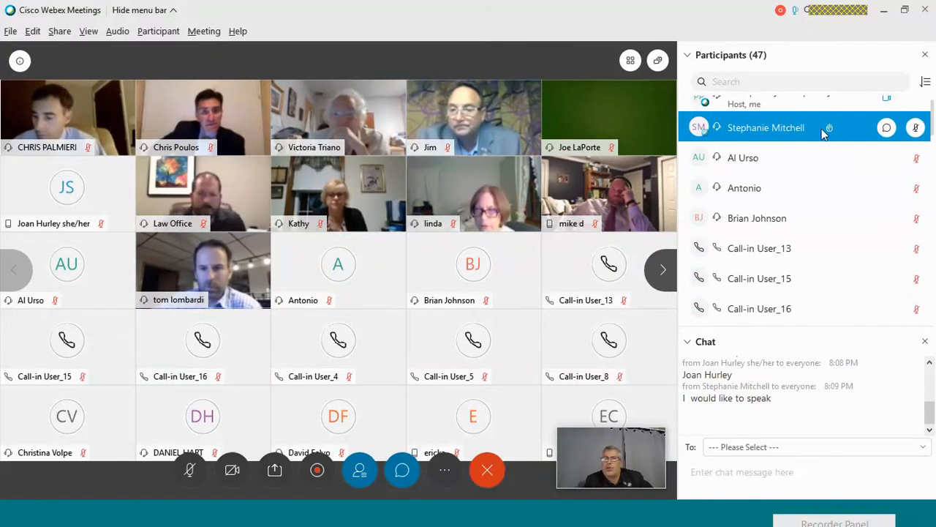
mouse_move(828, 127)
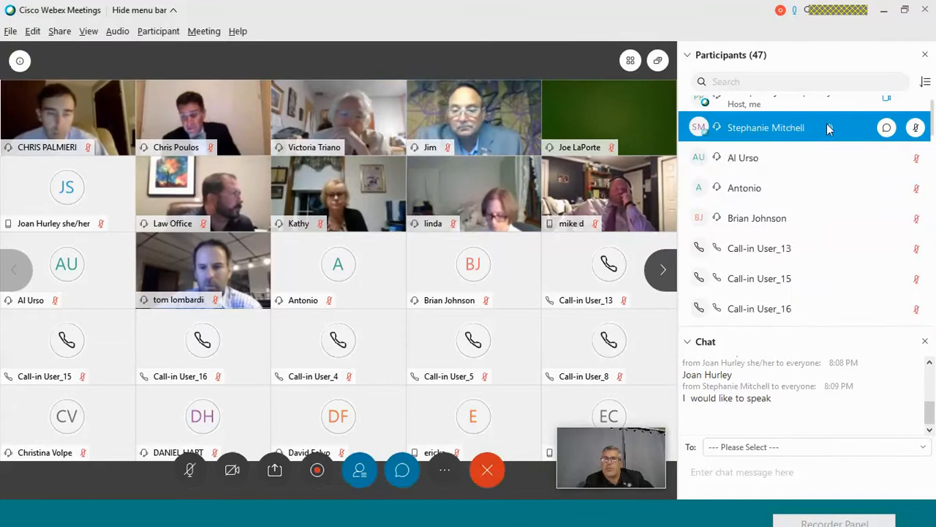
mouse_move(828, 127)
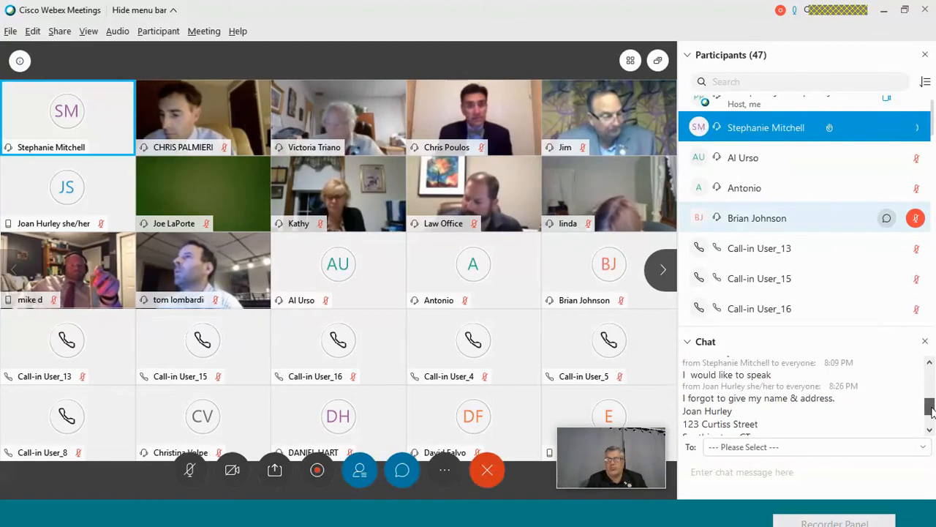
click(768, 471)
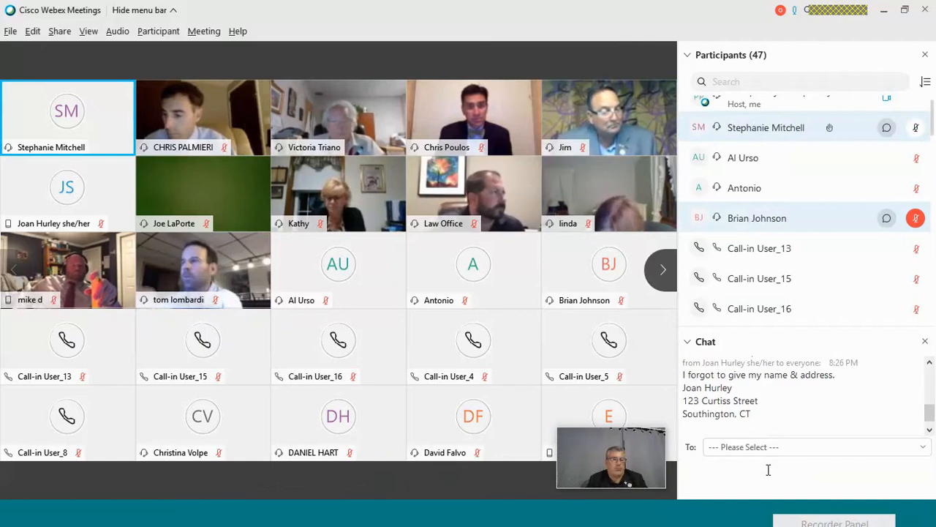
click(768, 471)
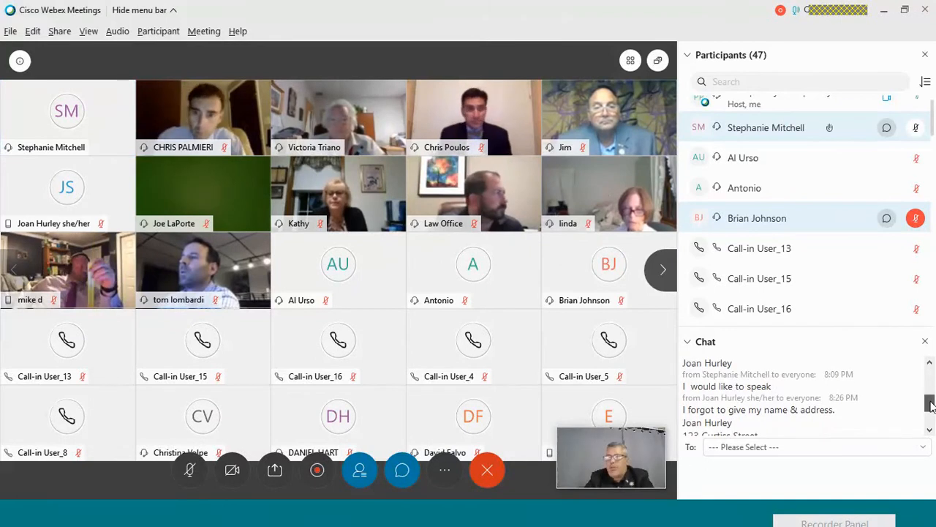
click(767, 127)
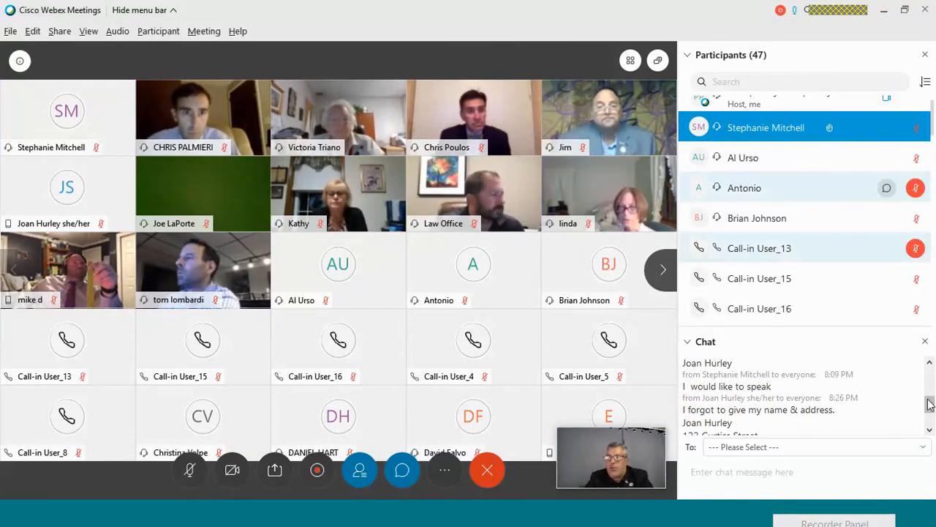
scroll(down, 3)
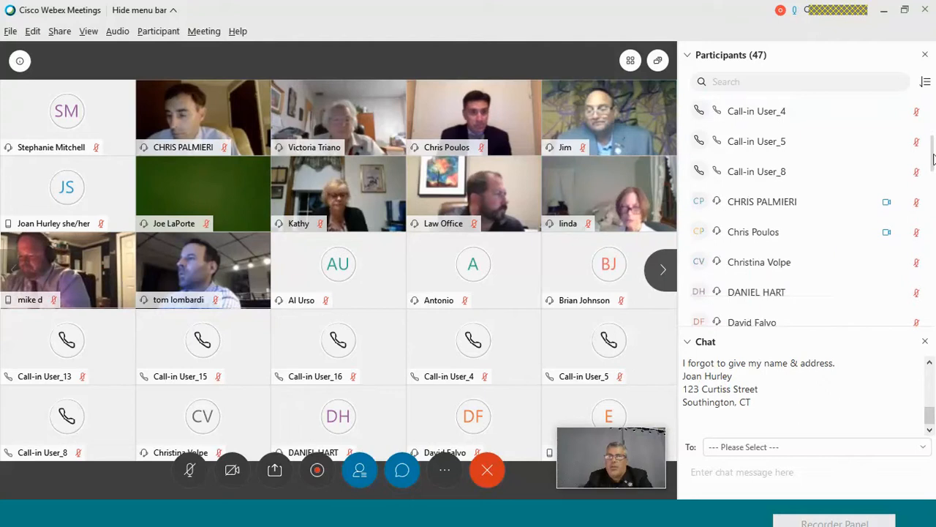
scroll(down, 3)
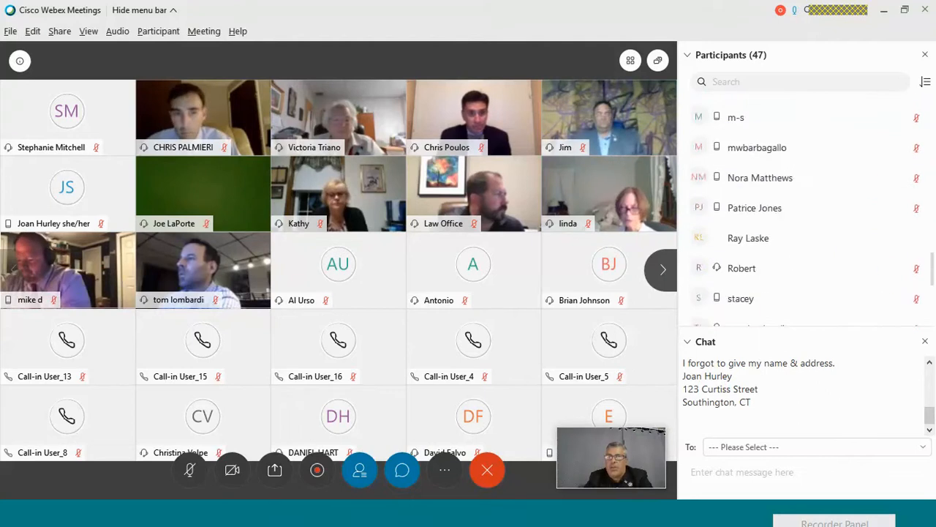
scroll(down, 3)
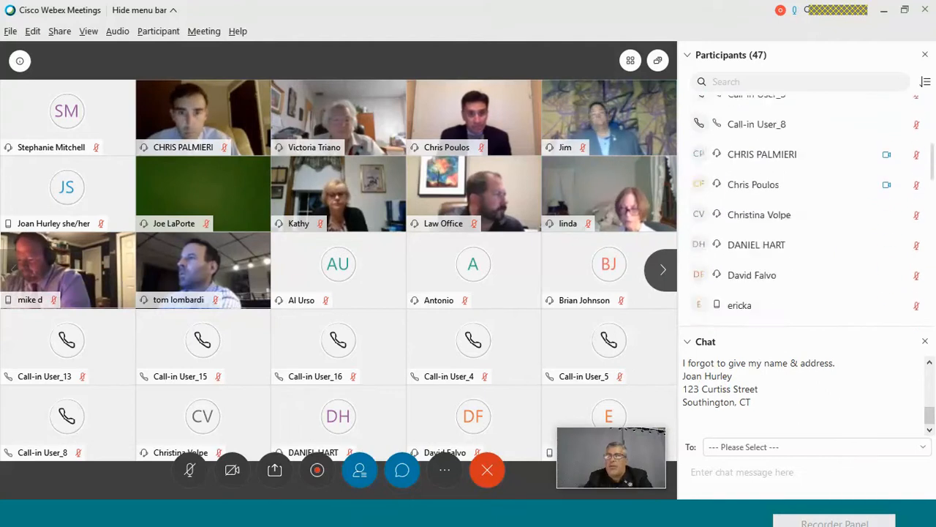
scroll(down, 3)
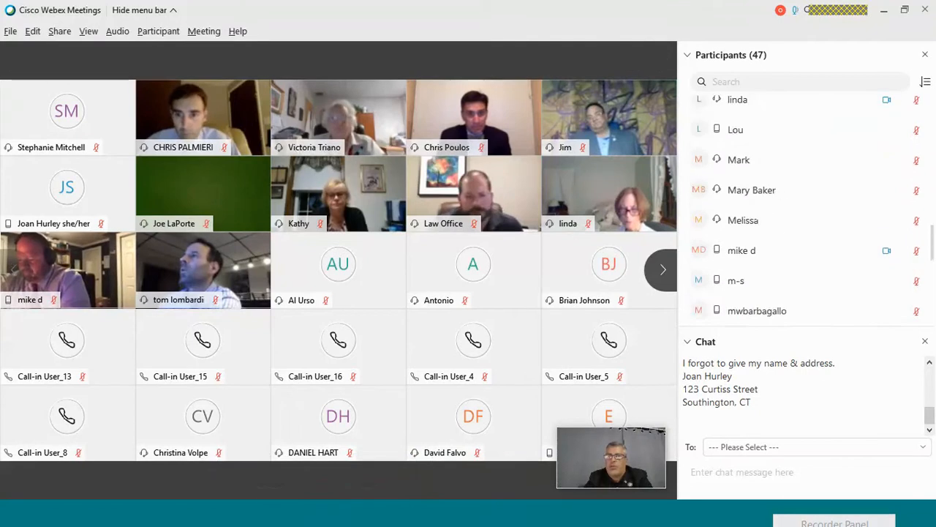
scroll(down, 3)
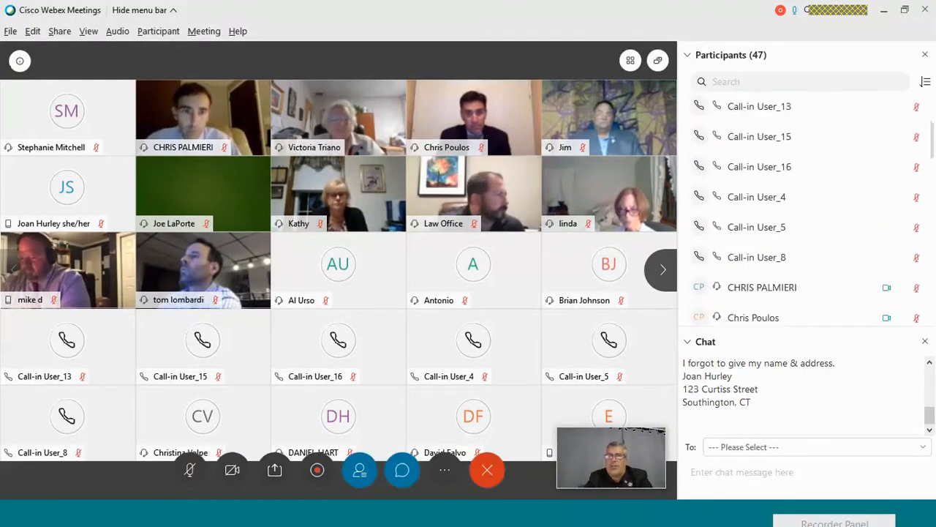
scroll(down, 3)
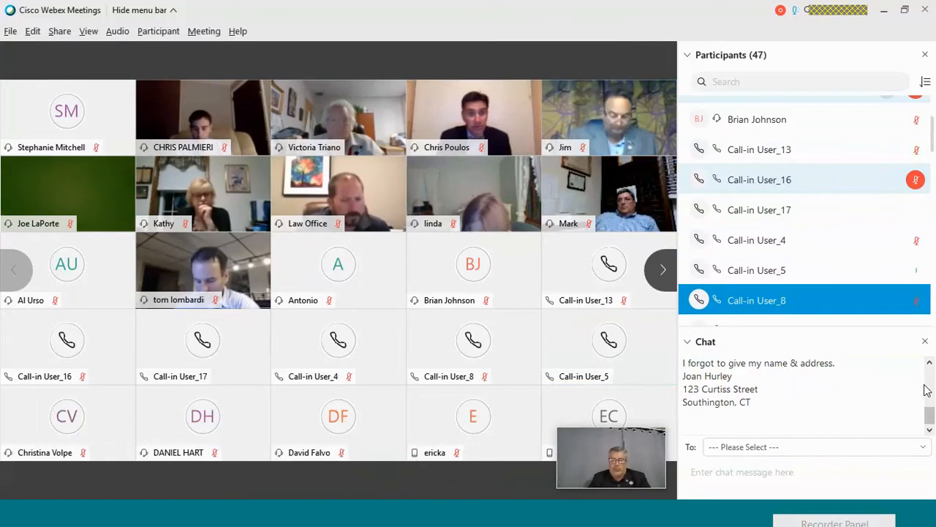
click(608, 340)
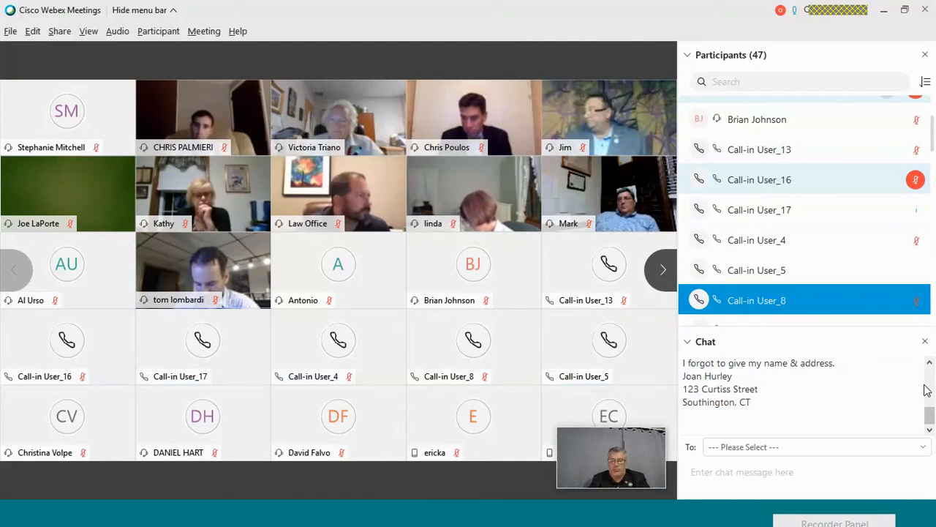
click(608, 348)
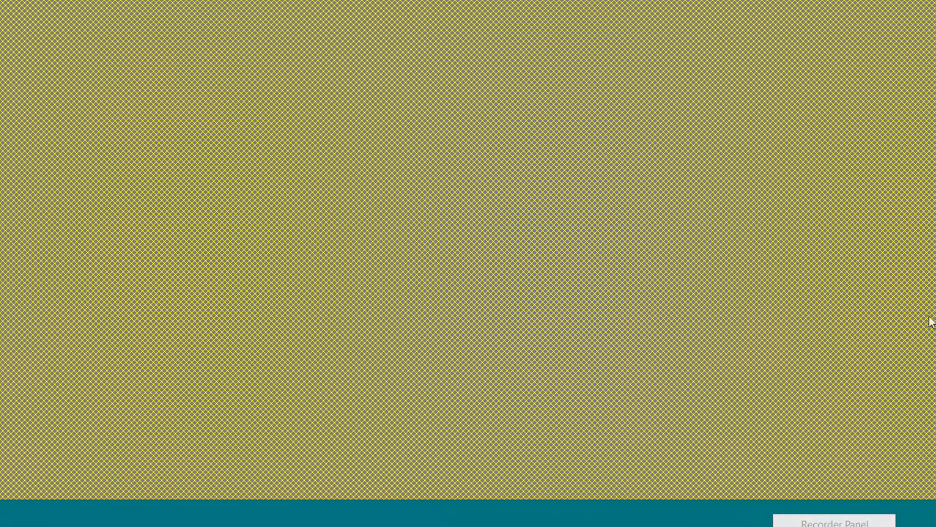
mouse_move(153, 132)
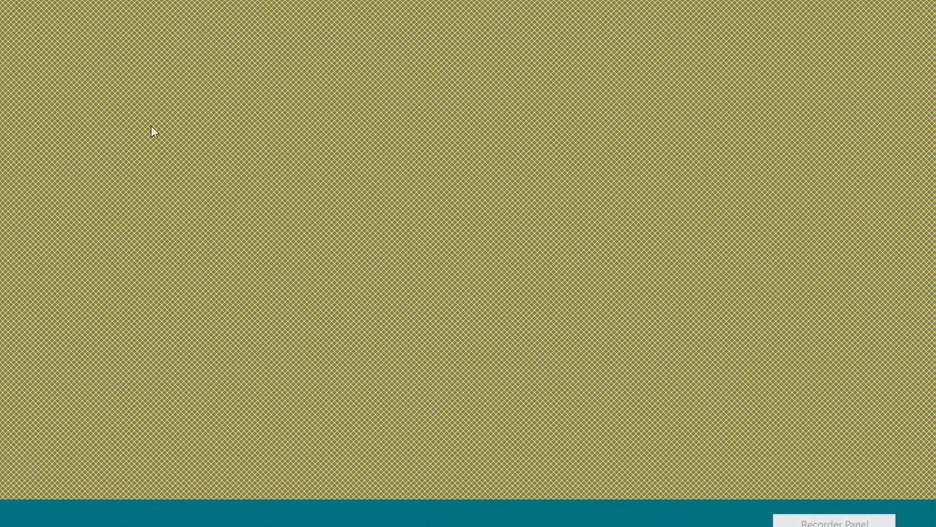
mouse_move(181, 161)
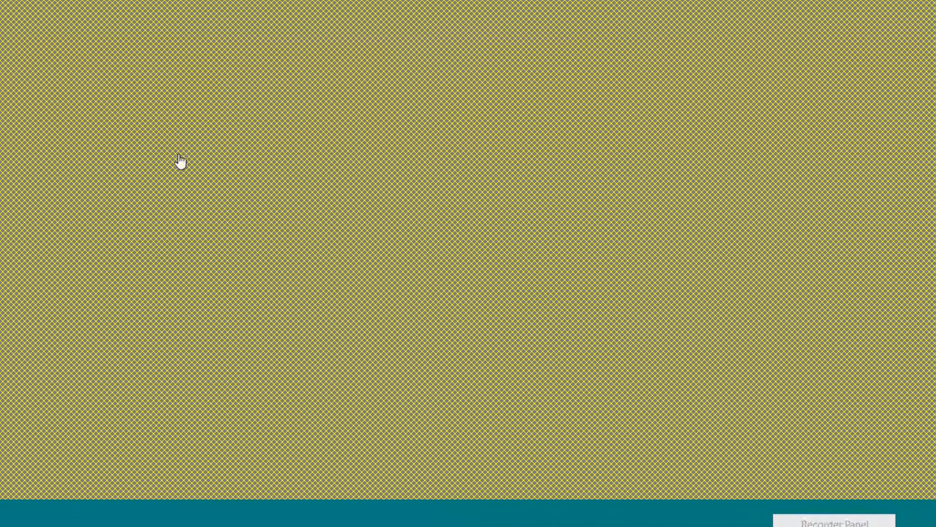
mouse_move(797, 170)
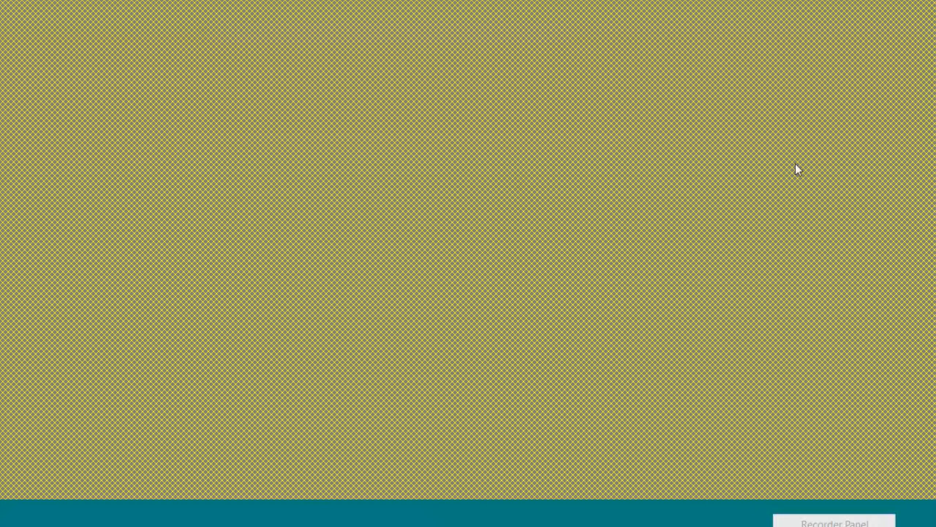
mouse_move(935, 226)
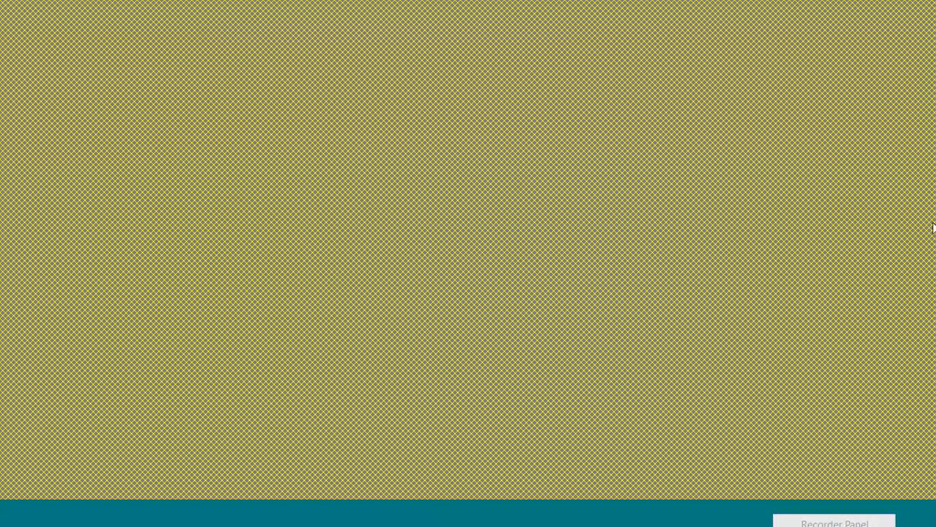
mouse_move(199, 319)
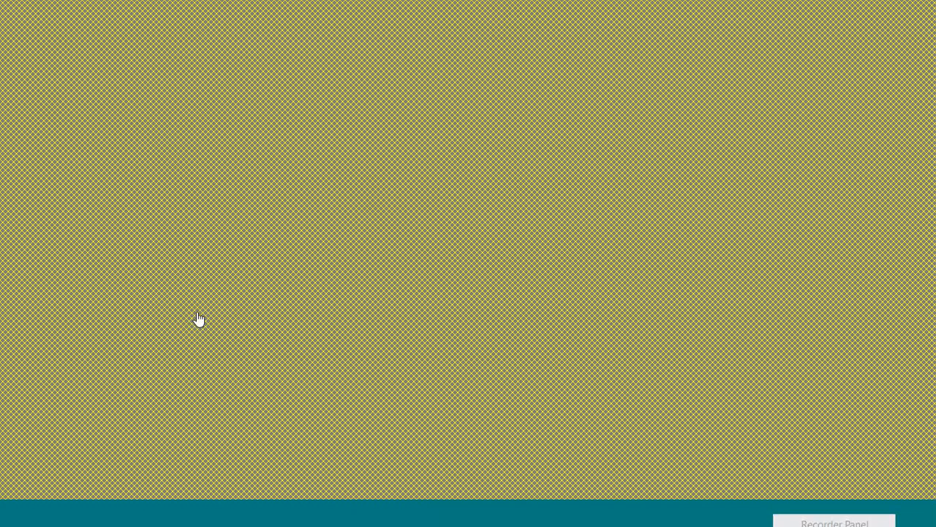
mouse_move(604, 270)
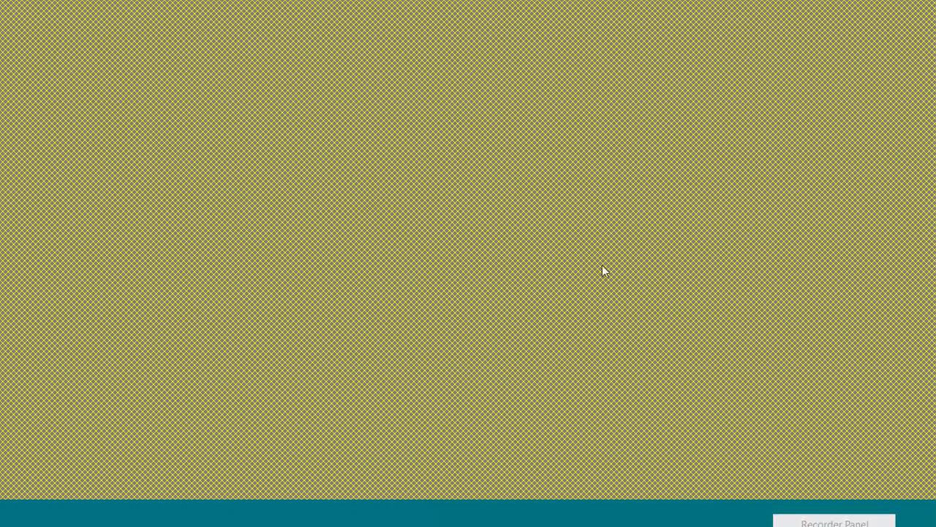
mouse_move(932, 280)
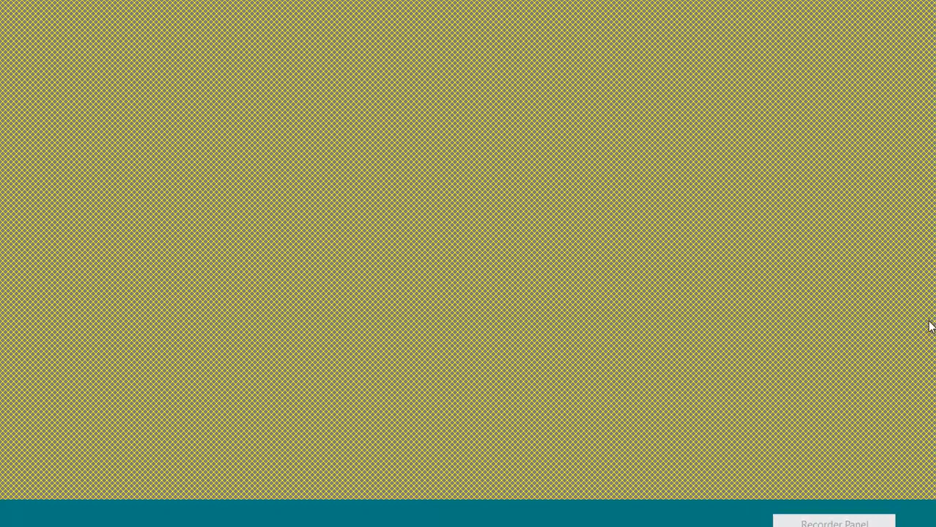
mouse_move(796, 219)
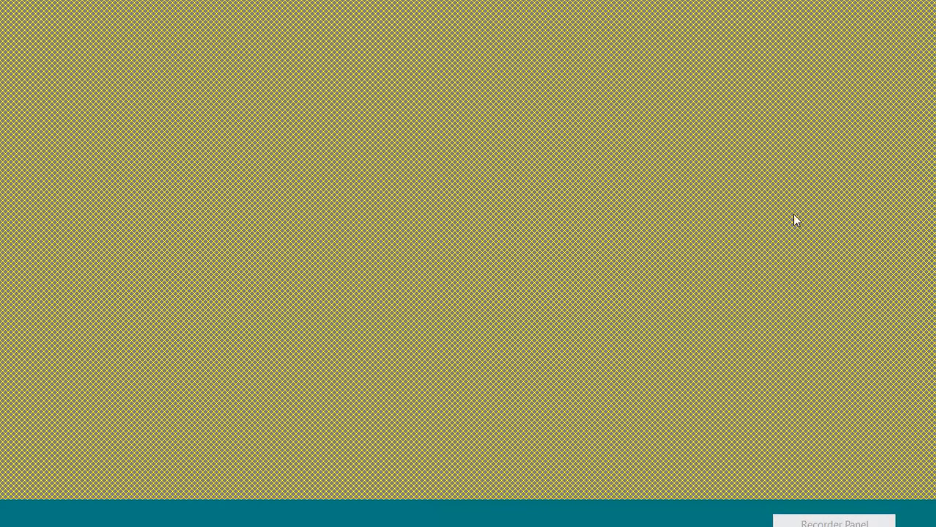
mouse_move(602, 451)
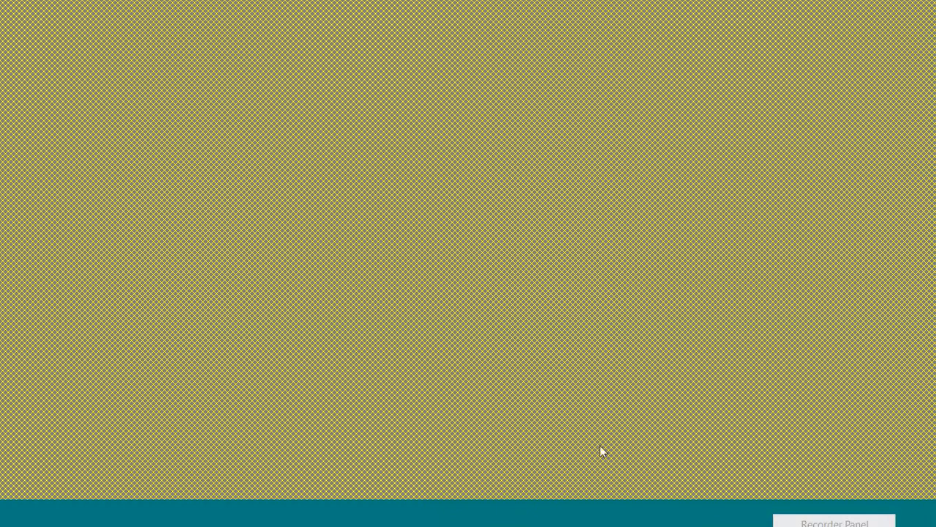
mouse_move(350, 519)
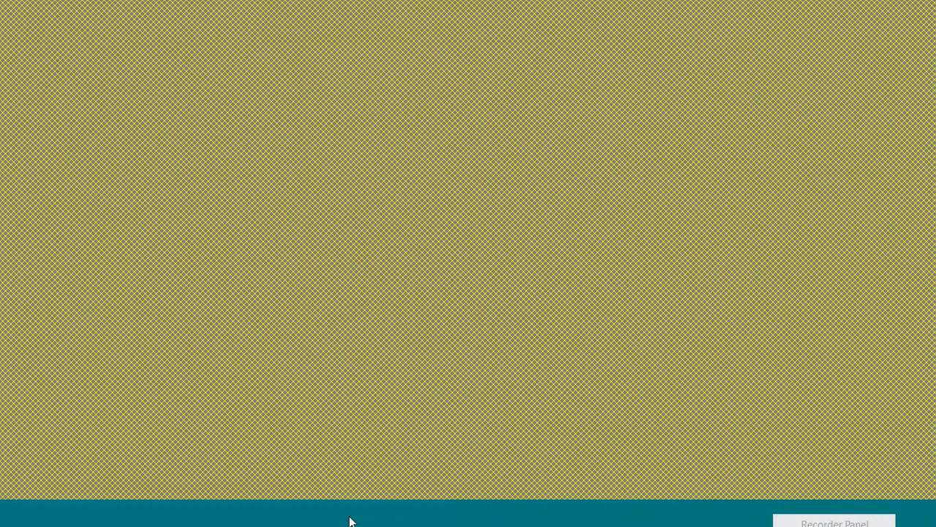
mouse_move(509, 248)
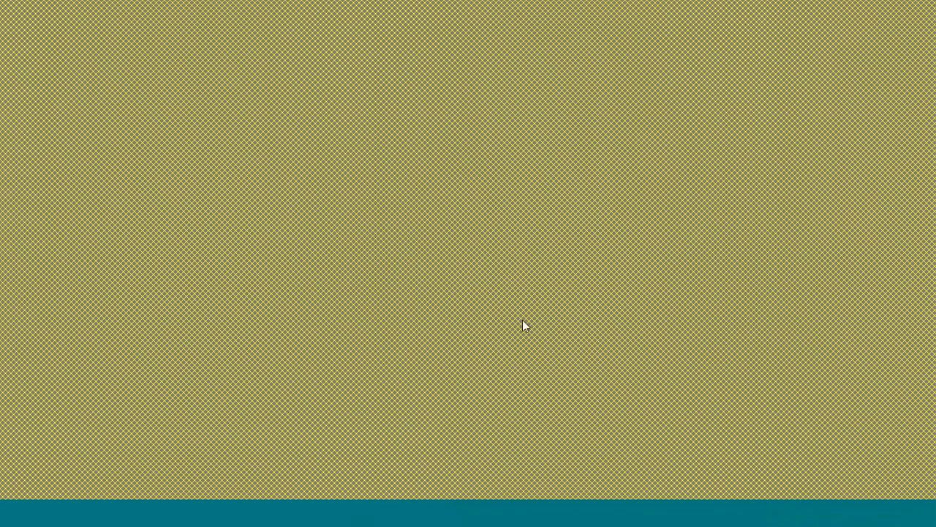
mouse_move(930, 300)
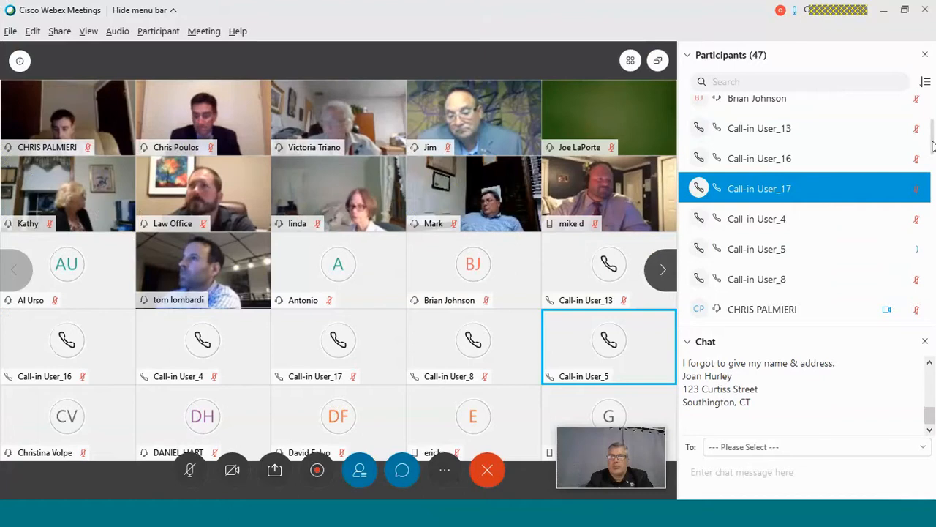
scroll(down, 3)
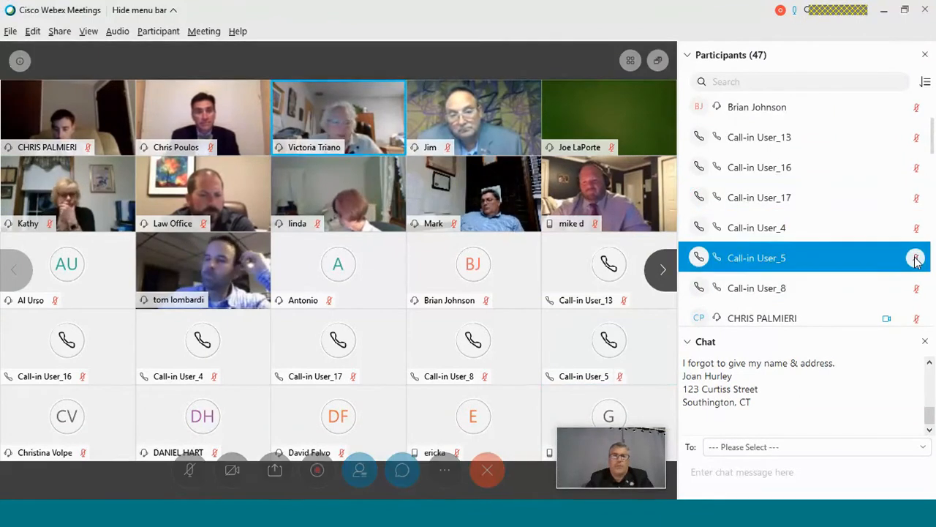
mouse_move(915, 257)
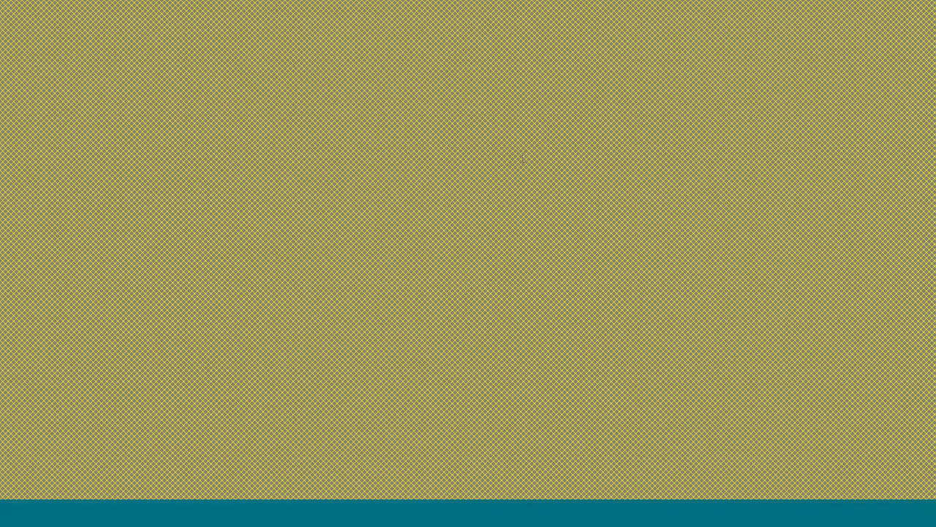
mouse_move(95, 43)
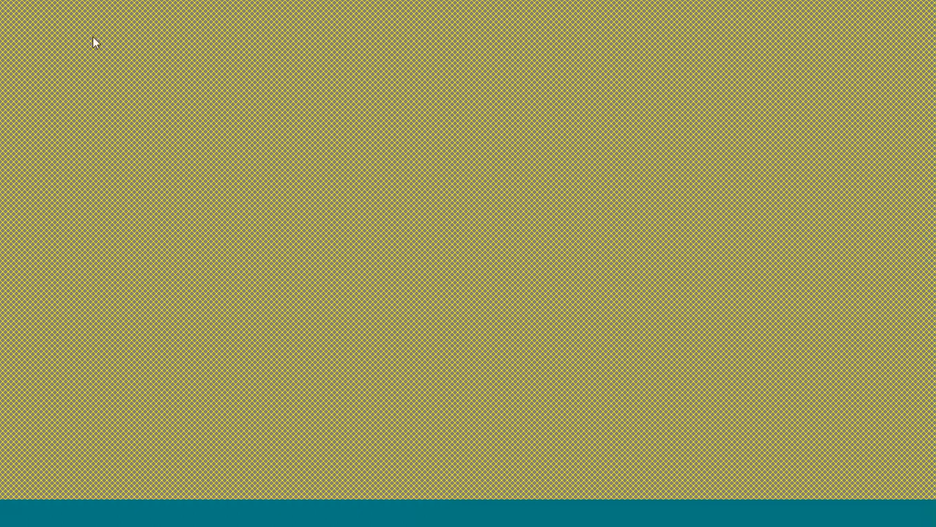
mouse_move(248, 18)
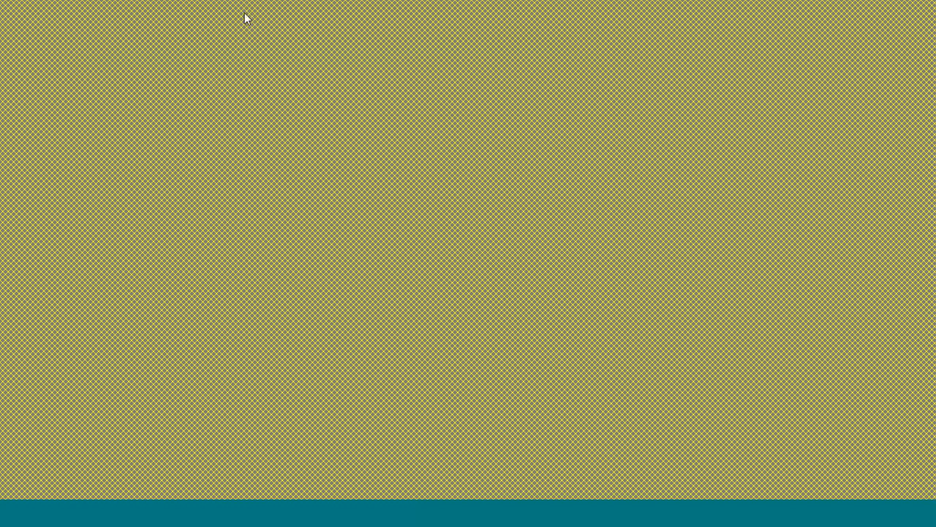
mouse_move(913, 166)
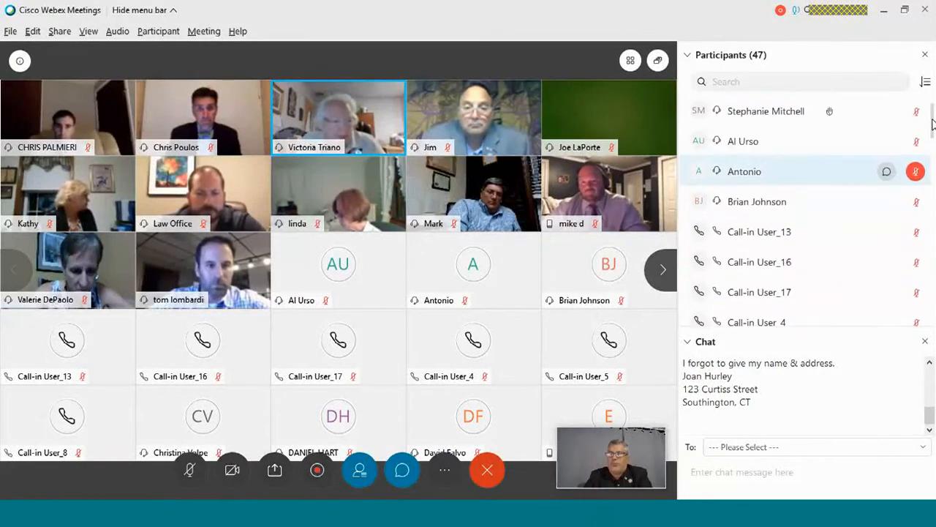
scroll(down, 3)
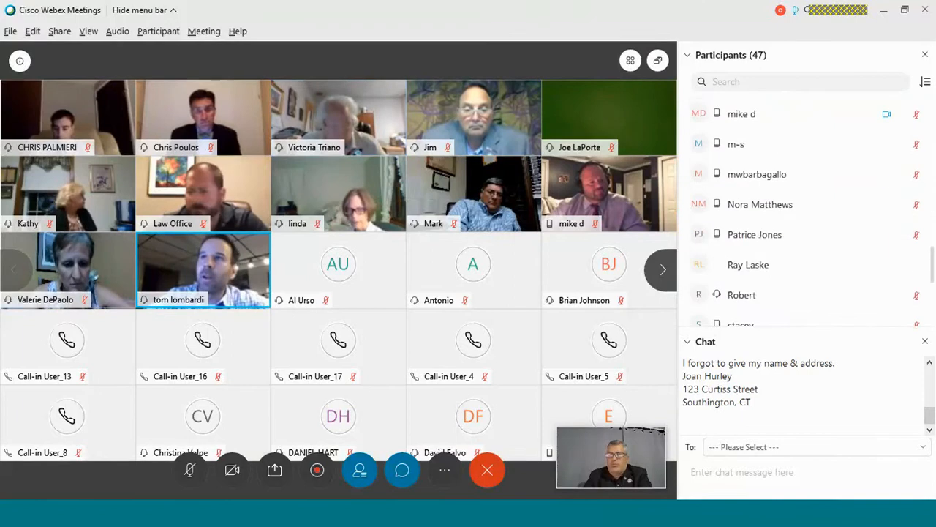
scroll(down, 3)
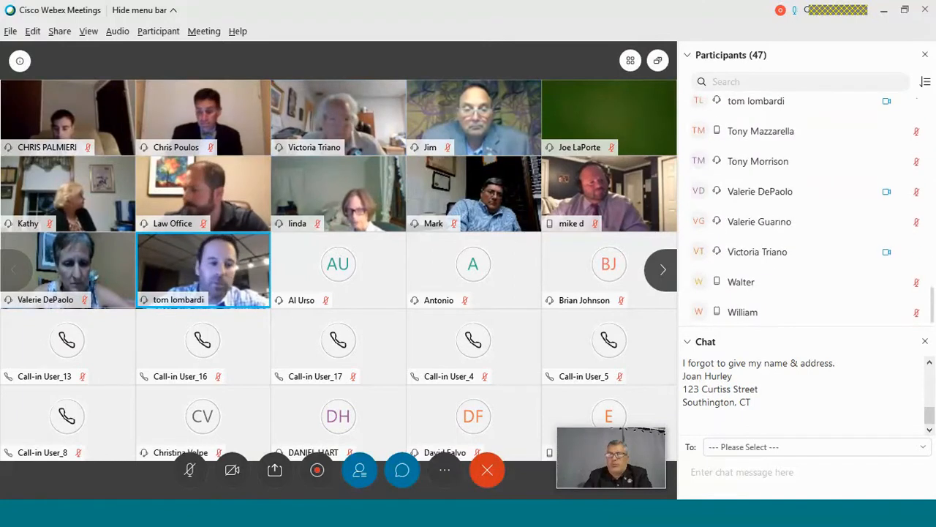
scroll(down, 3)
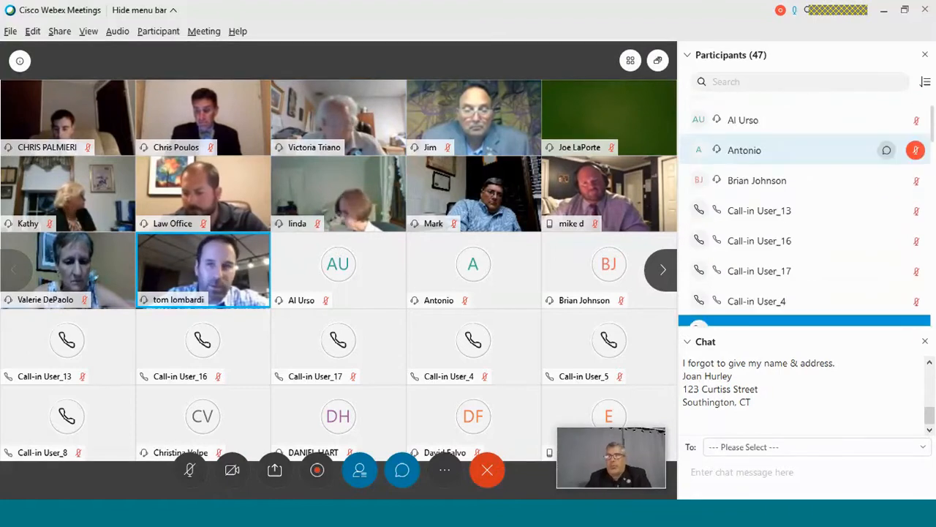
scroll(down, 3)
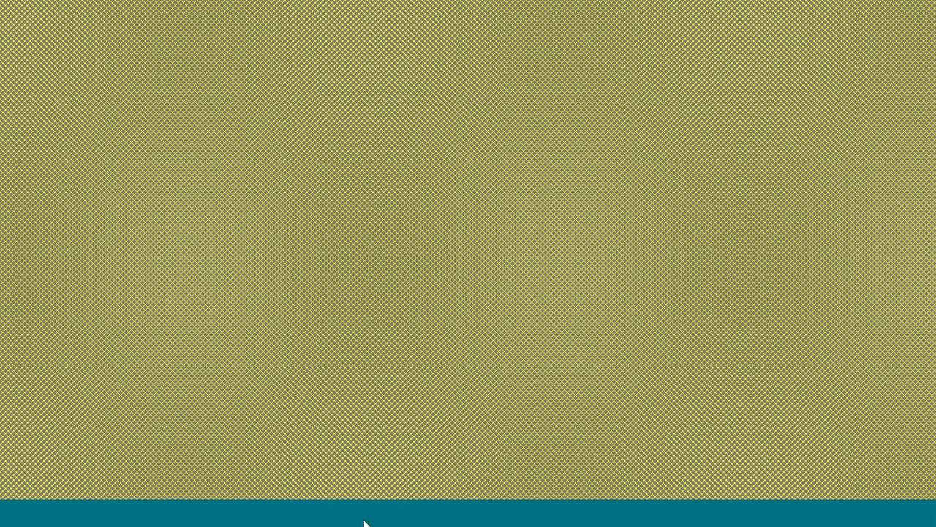
mouse_move(924, 168)
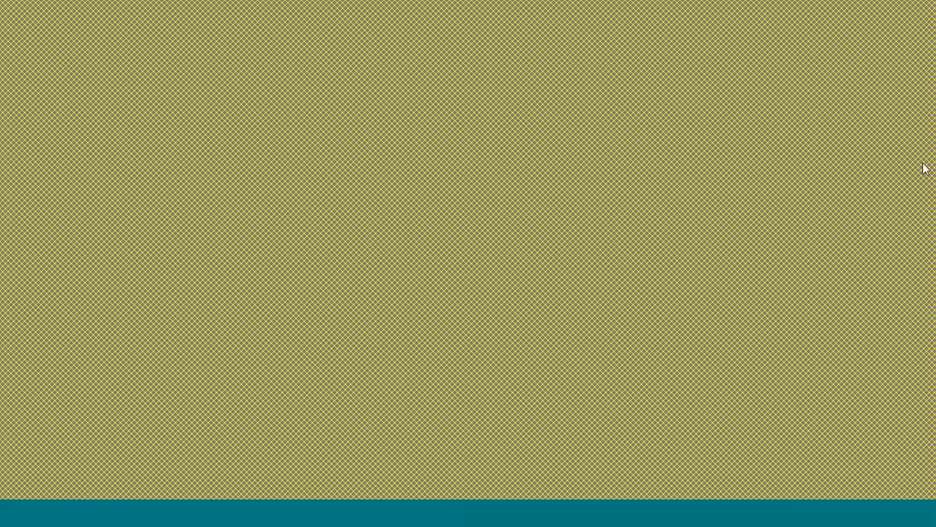
mouse_move(596, 524)
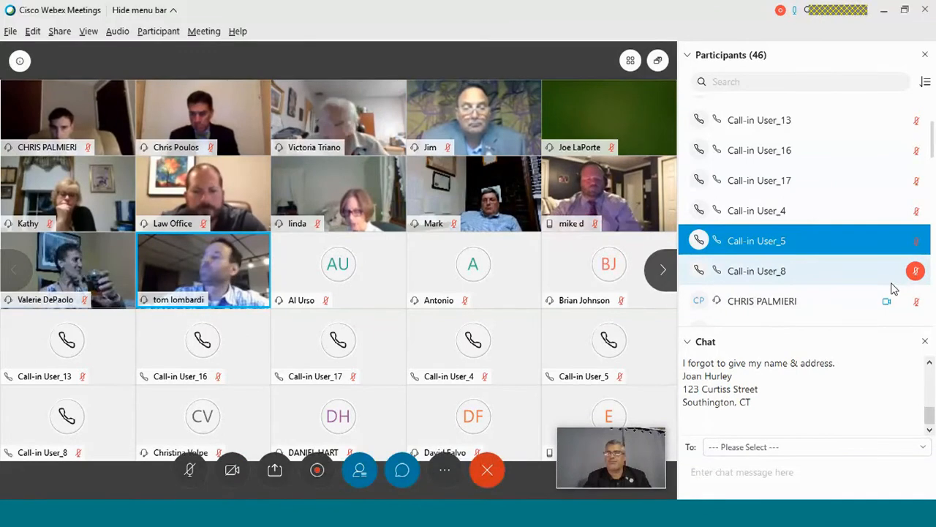
mouse_move(916, 270)
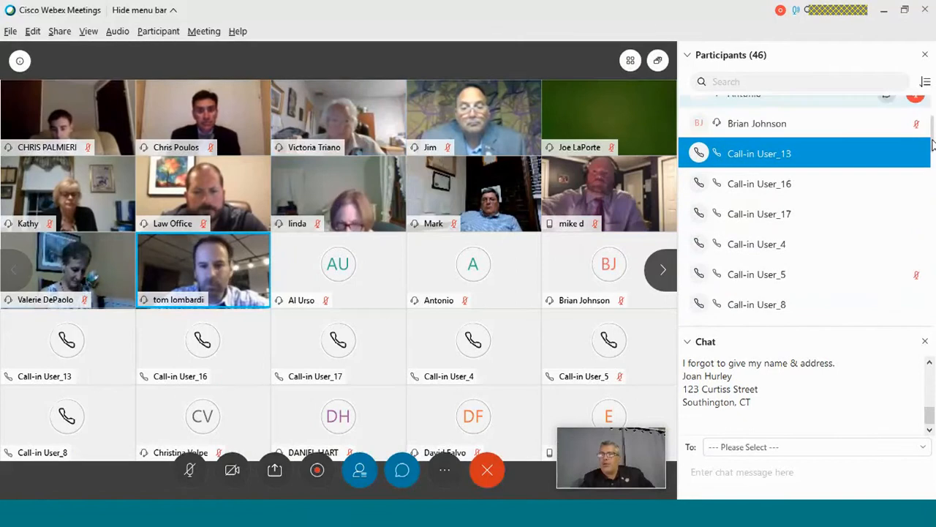
scroll(down, 3)
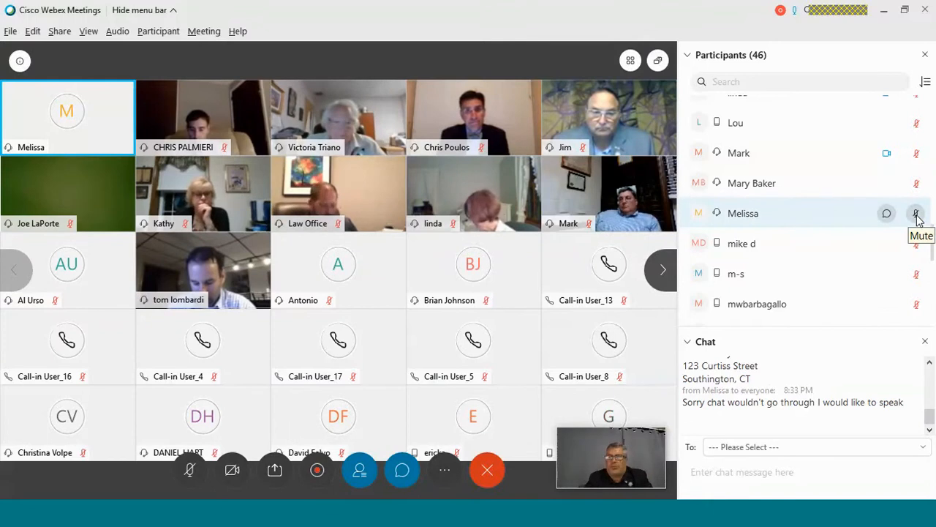
scroll(down, 3)
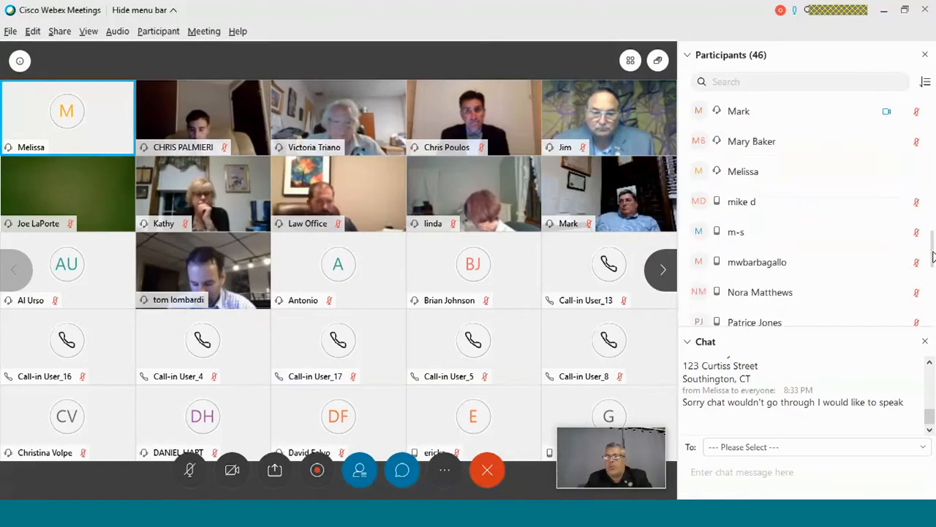
scroll(down, 3)
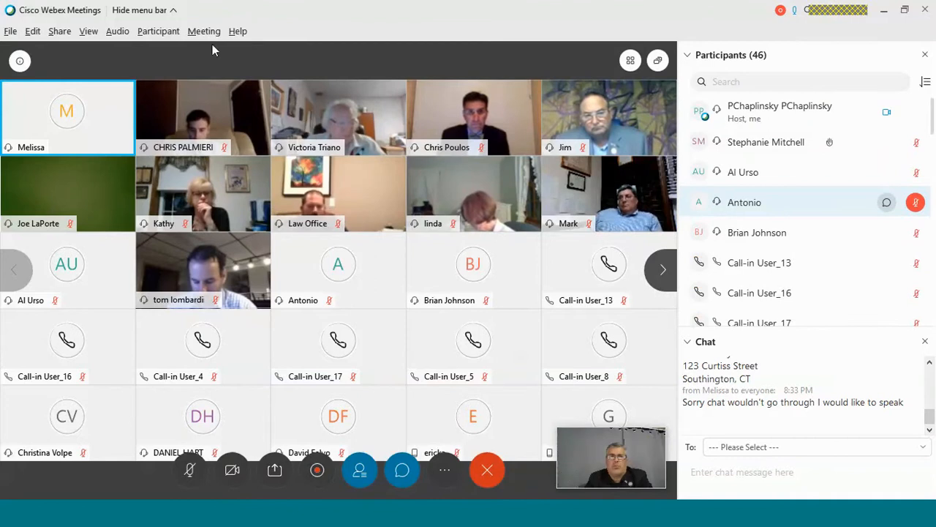
- Reach Assign Privileges through the Meeting and Participant menus
click(205, 31)
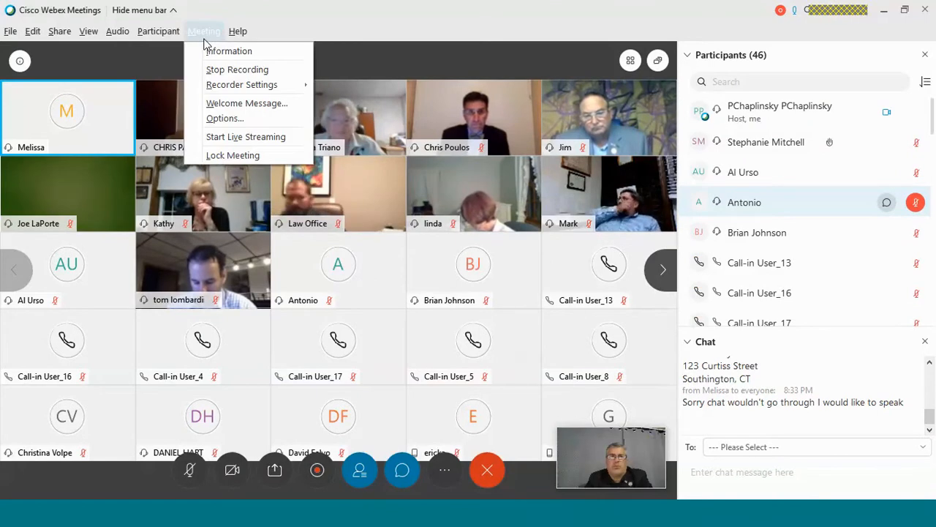
click(158, 31)
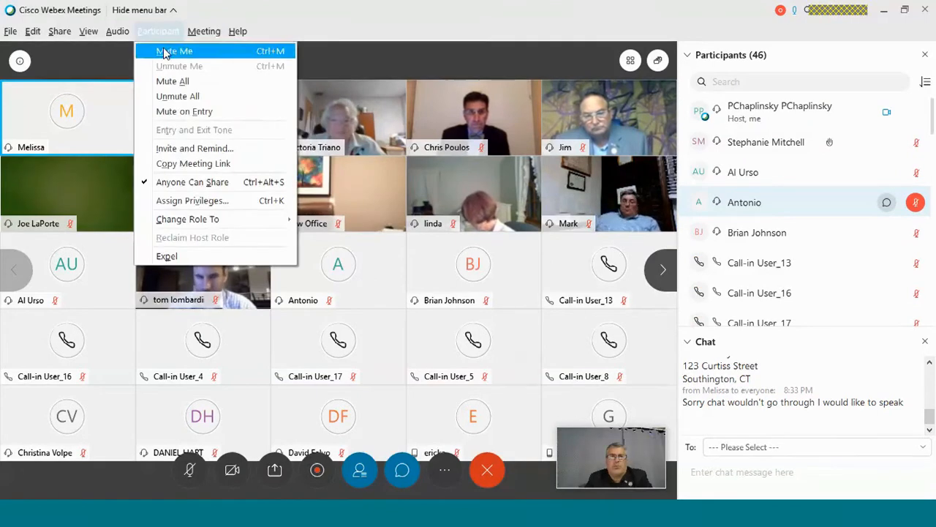
mouse_move(193, 200)
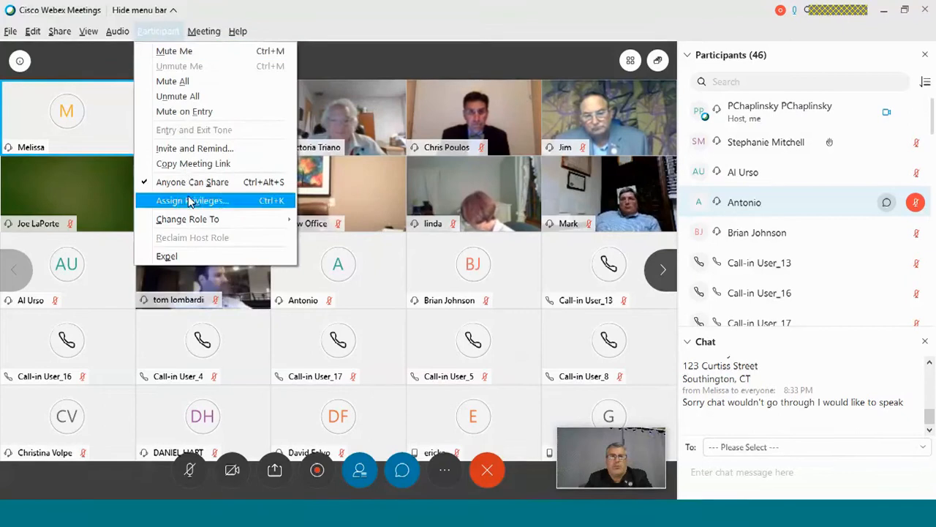
click(193, 199)
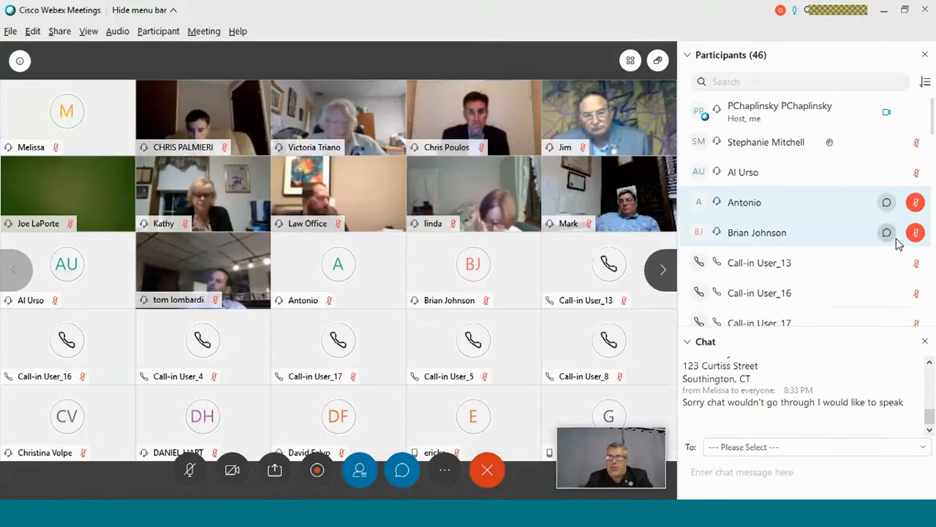
mouse_move(931, 125)
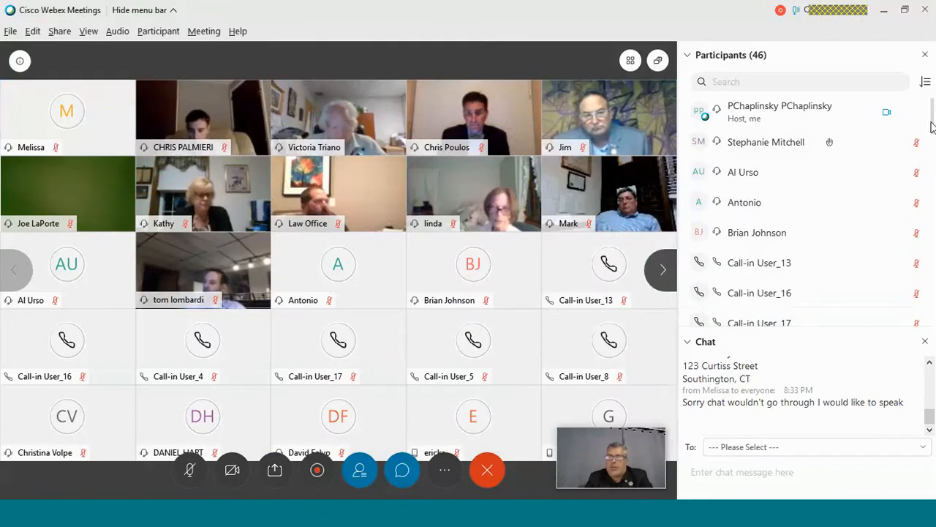
scroll(down, 3)
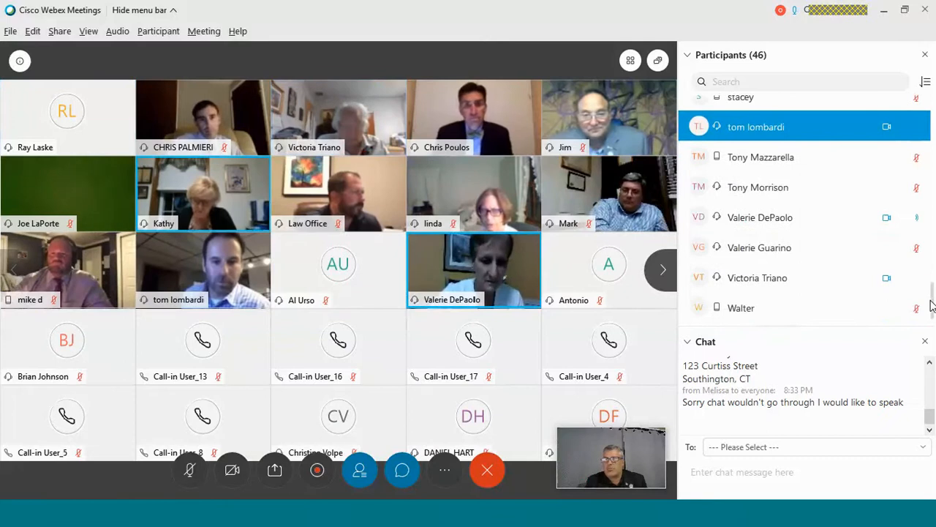
scroll(down, 3)
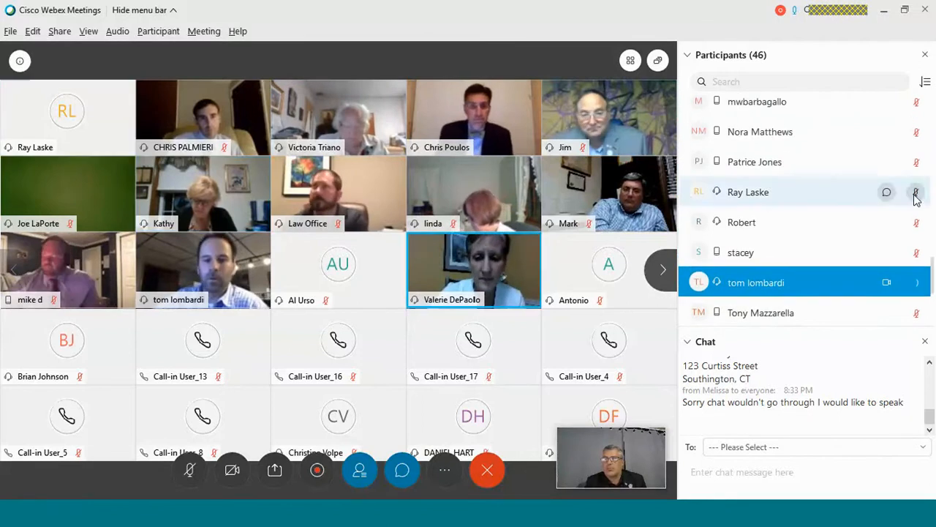
click(749, 191)
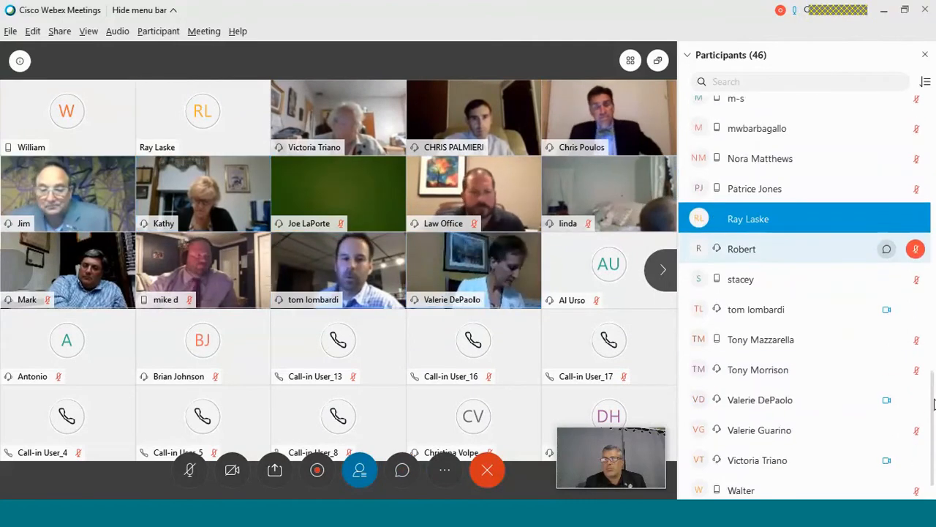
scroll(down, 3)
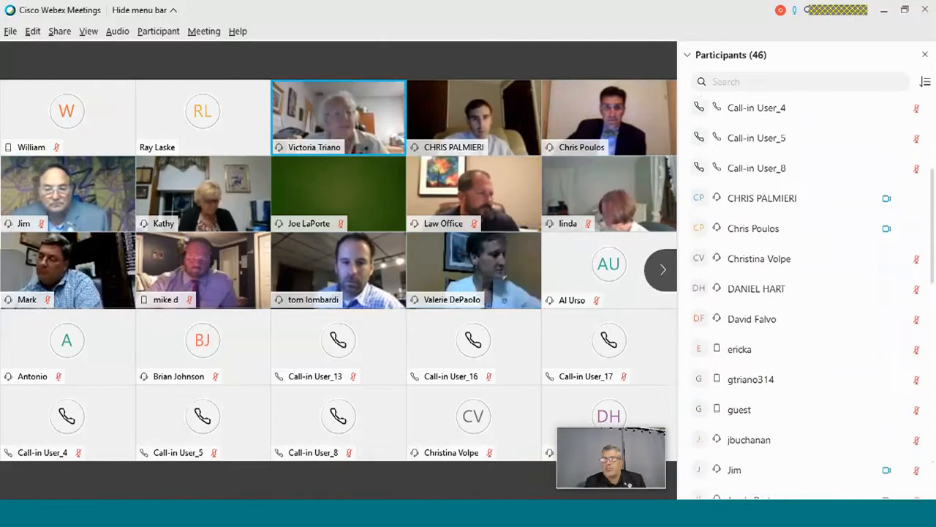
- Scroll the participant list back to the top where Call-in User_18 has joined
scroll(down, 3)
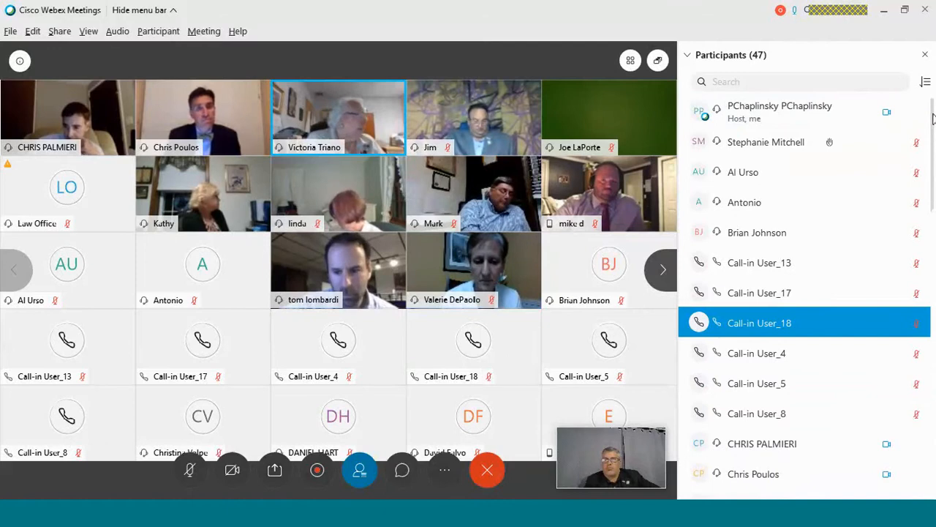
scroll(down, 3)
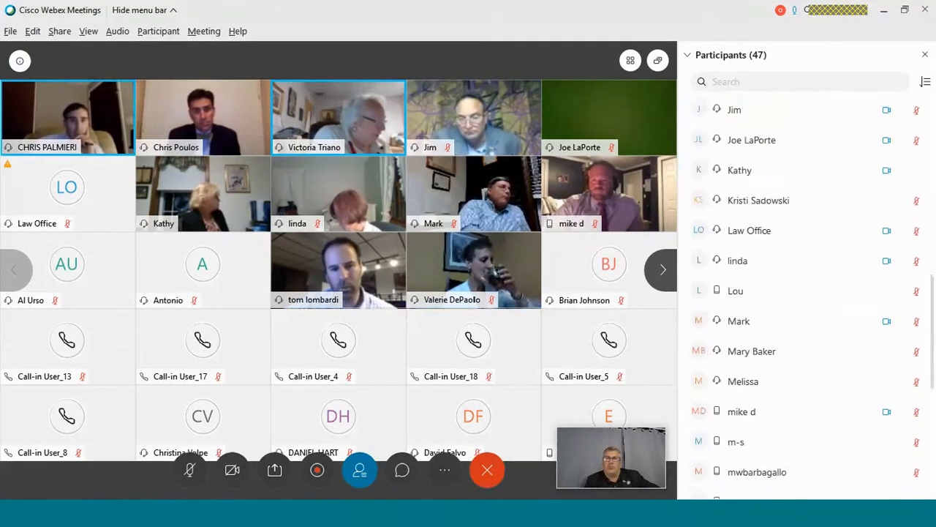
scroll(down, 3)
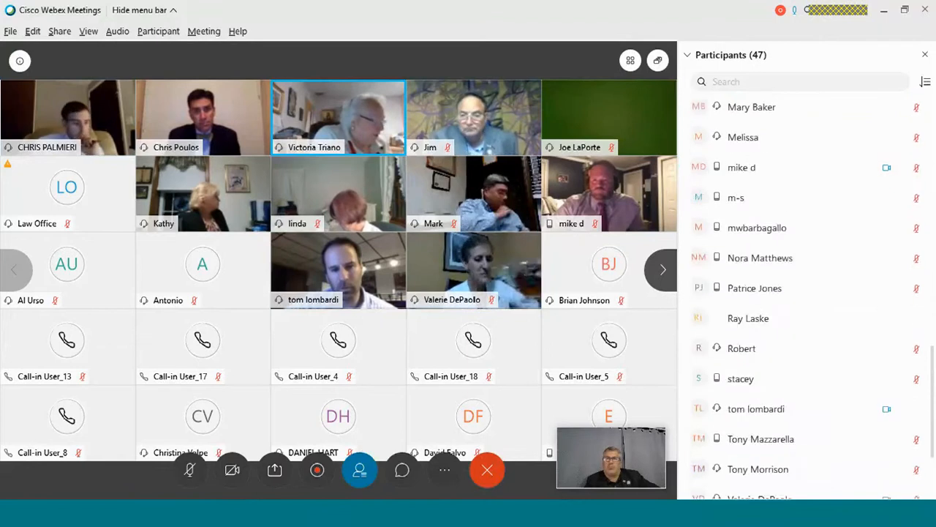
scroll(down, 3)
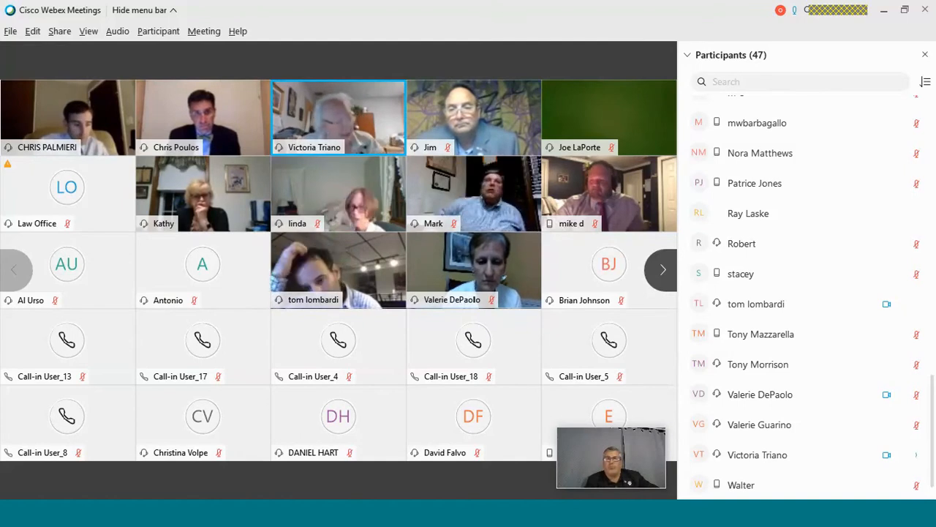
scroll(down, 3)
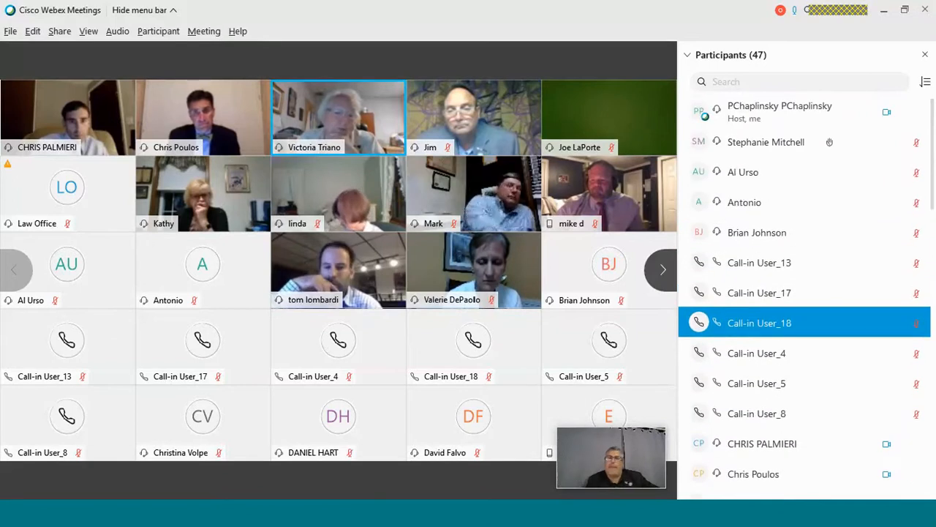
mouse_move(337, 293)
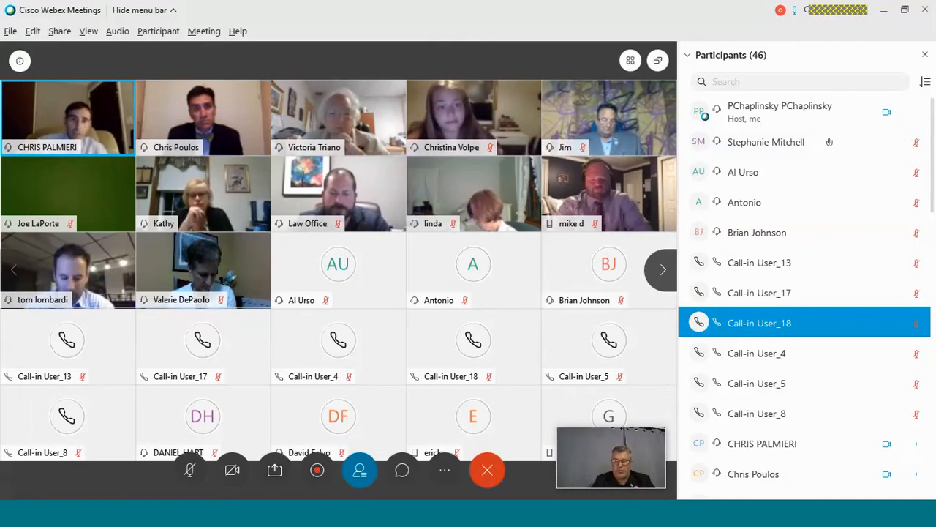
scroll(down, 3)
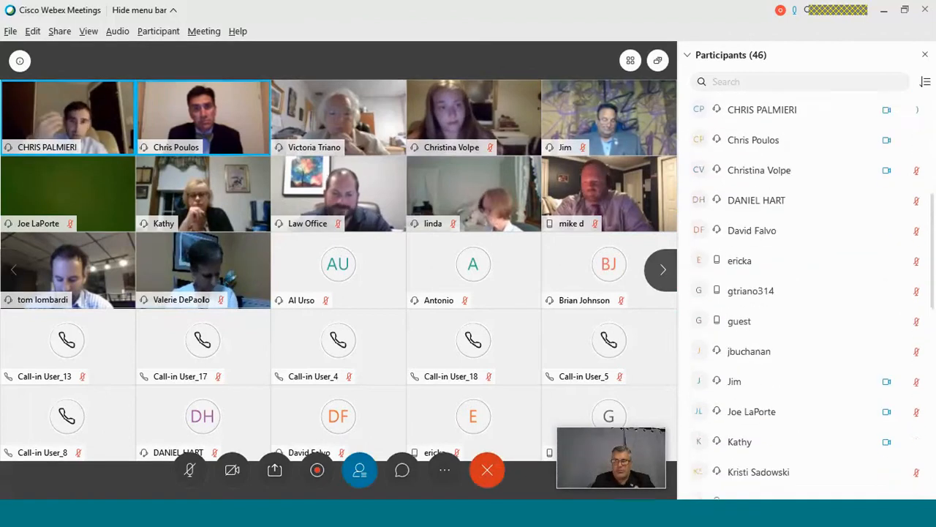
scroll(down, 3)
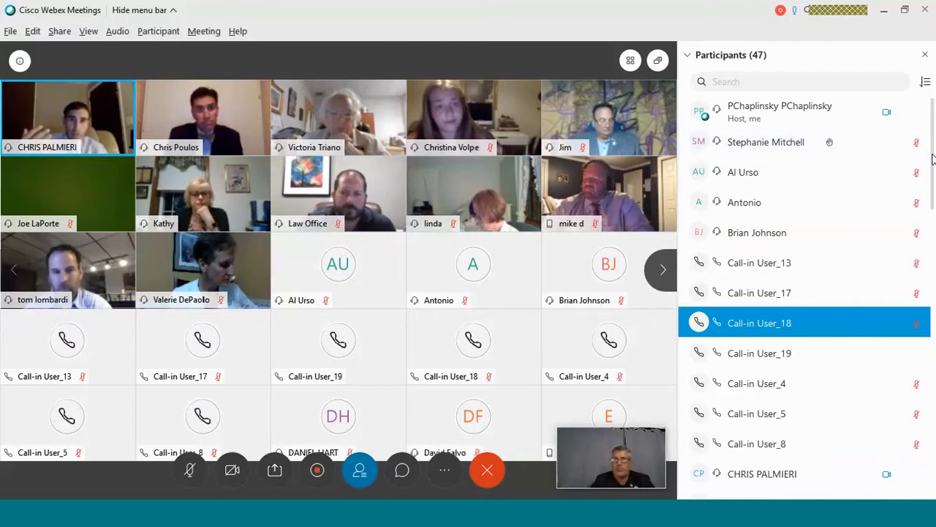
scroll(down, 3)
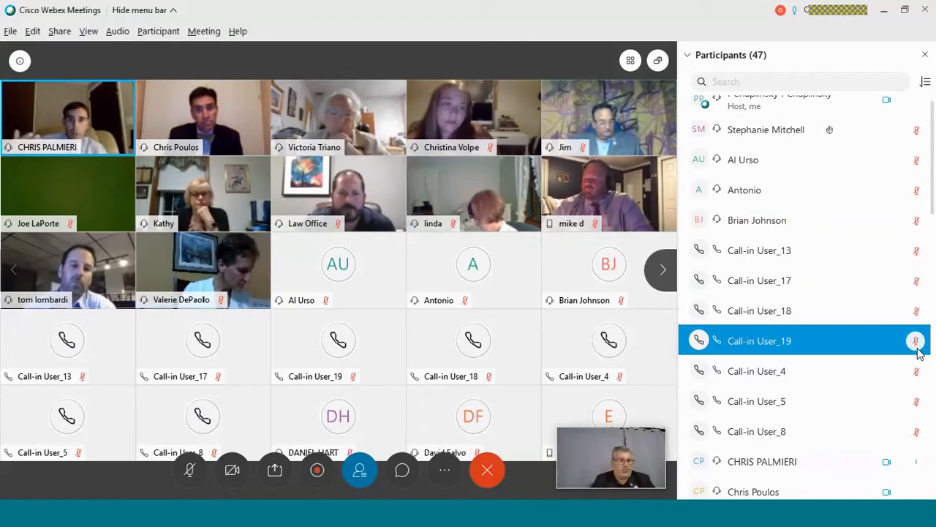
mouse_move(916, 341)
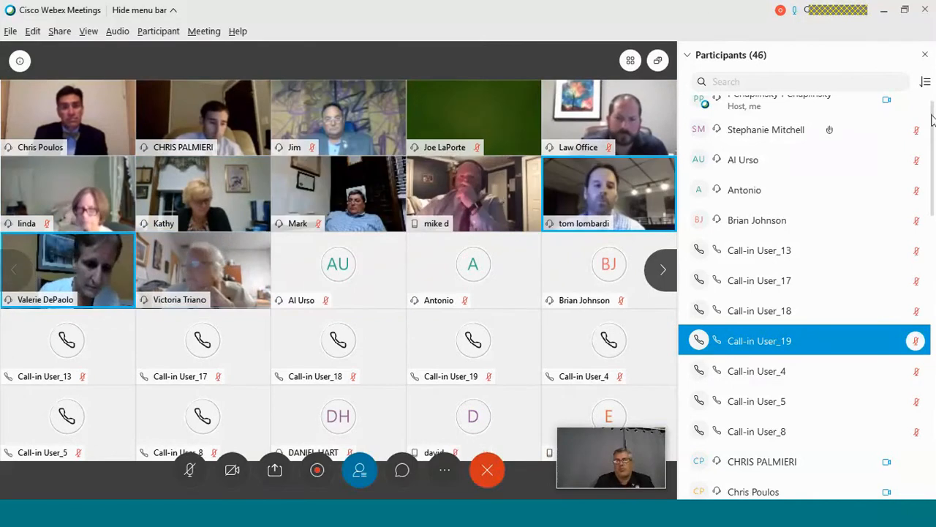
scroll(down, 3)
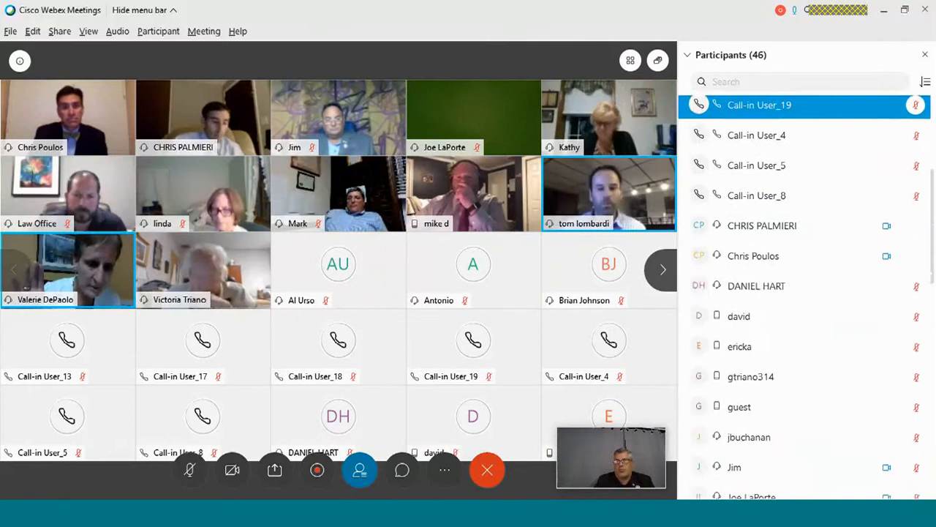
scroll(down, 3)
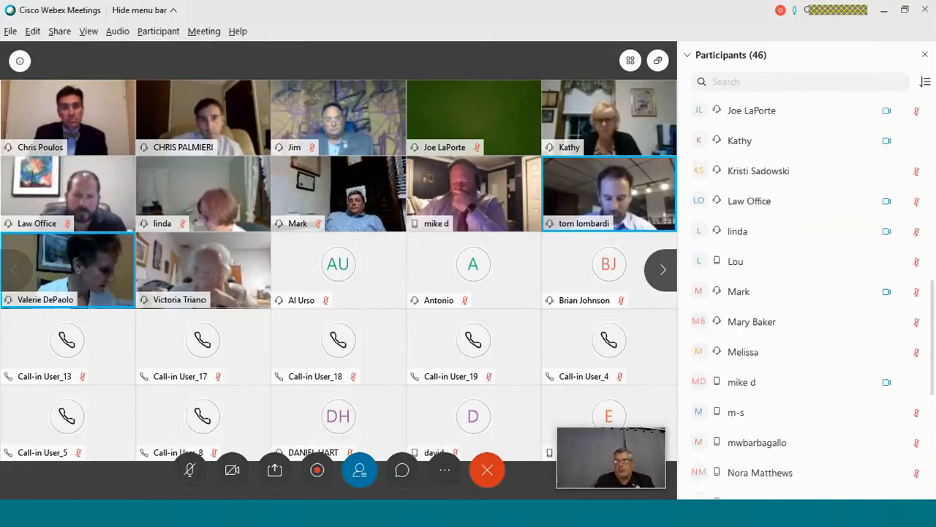
scroll(down, 3)
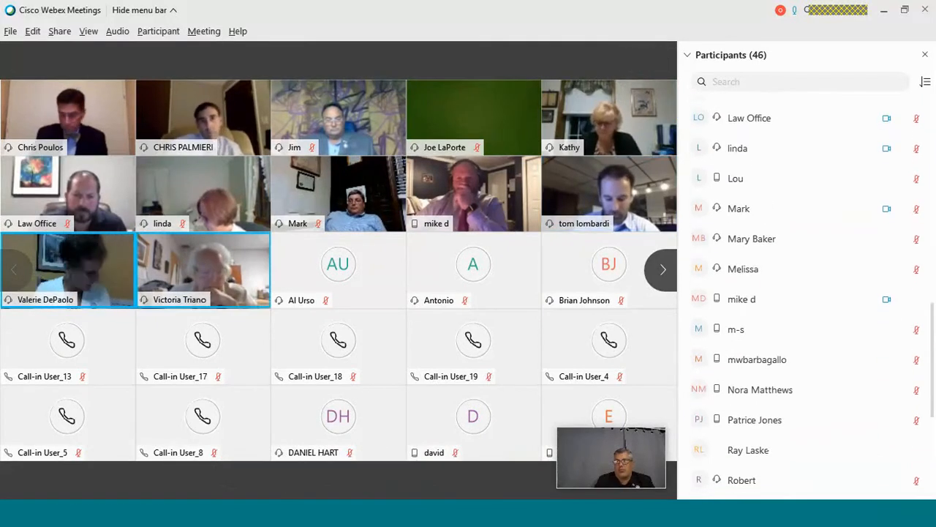
scroll(down, 3)
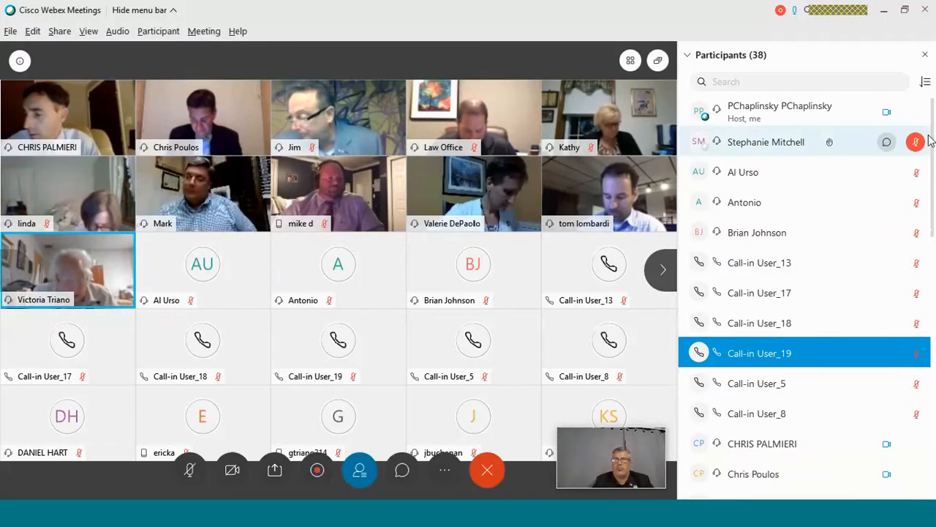
scroll(down, 3)
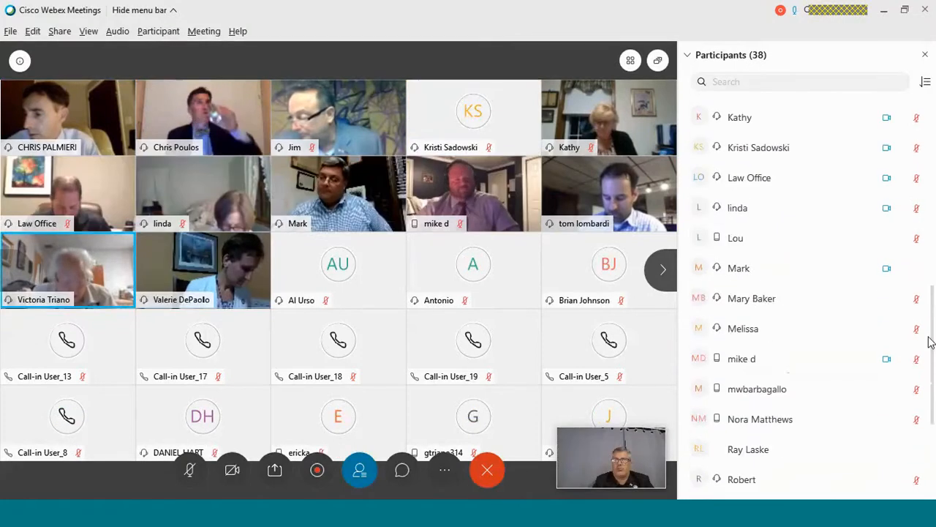
scroll(down, 3)
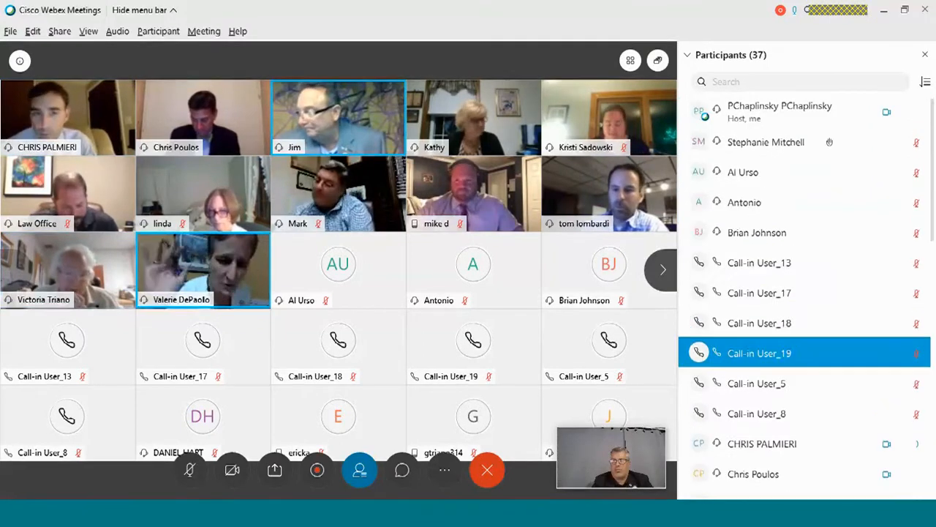
scroll(down, 3)
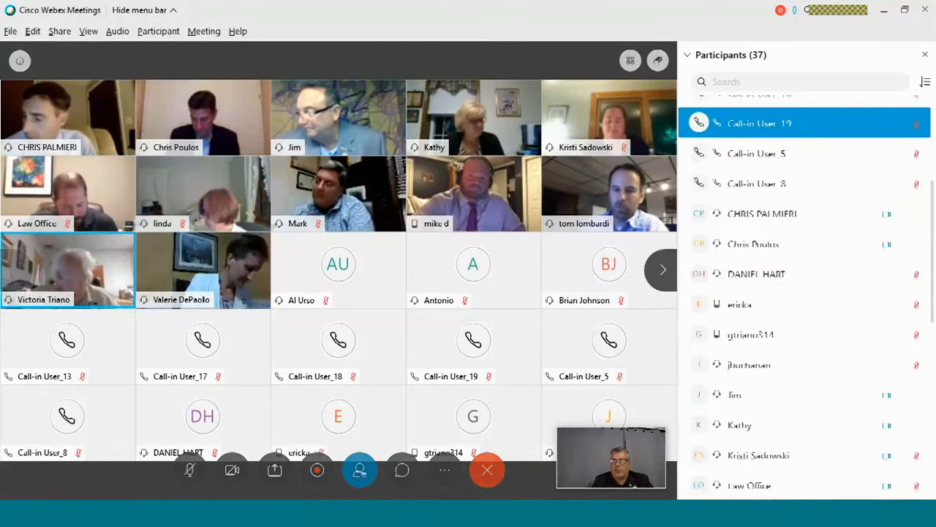
scroll(down, 3)
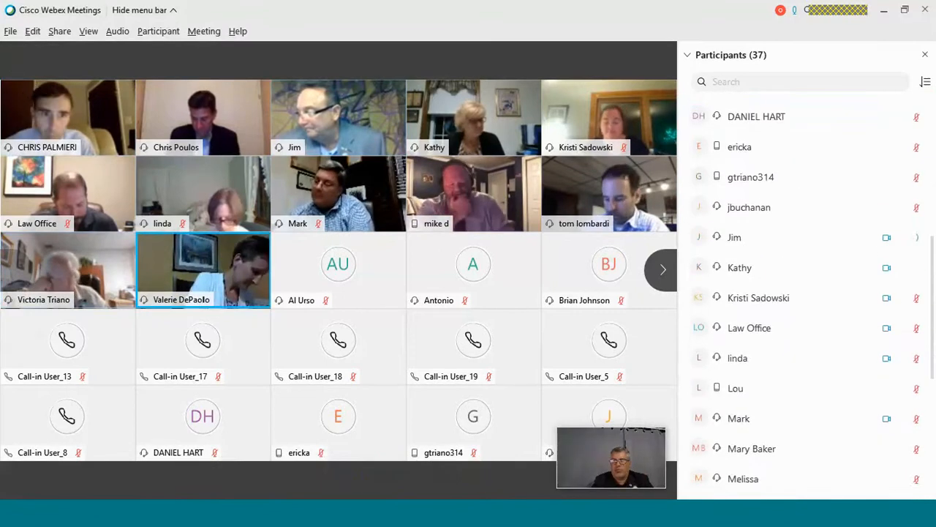
scroll(down, 3)
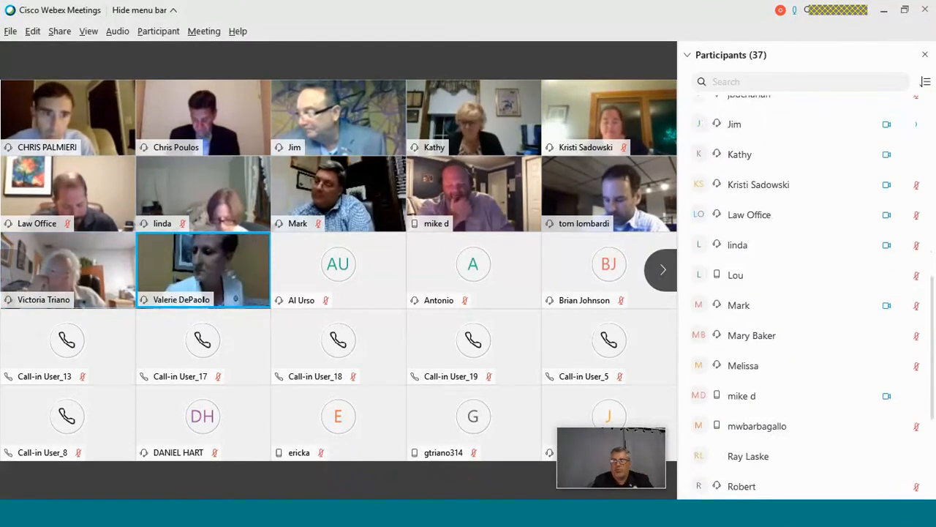
scroll(down, 3)
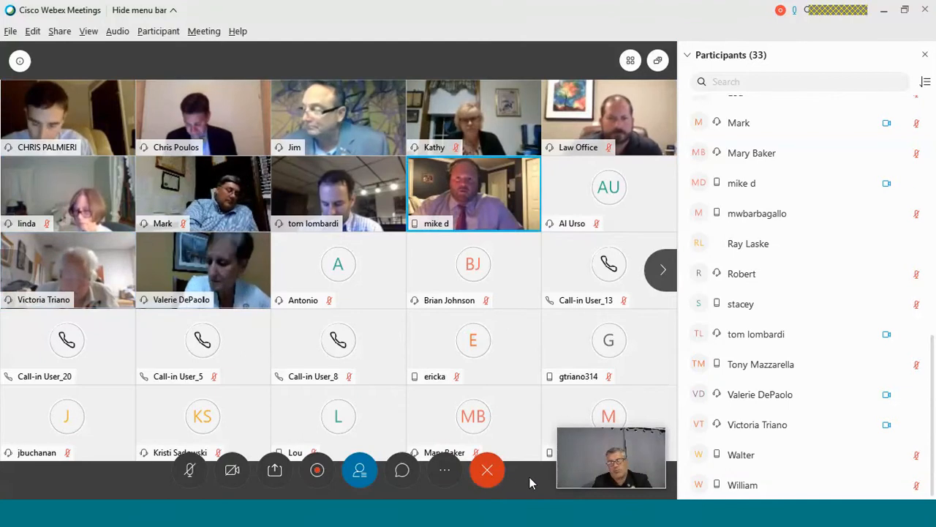
mouse_move(805, 123)
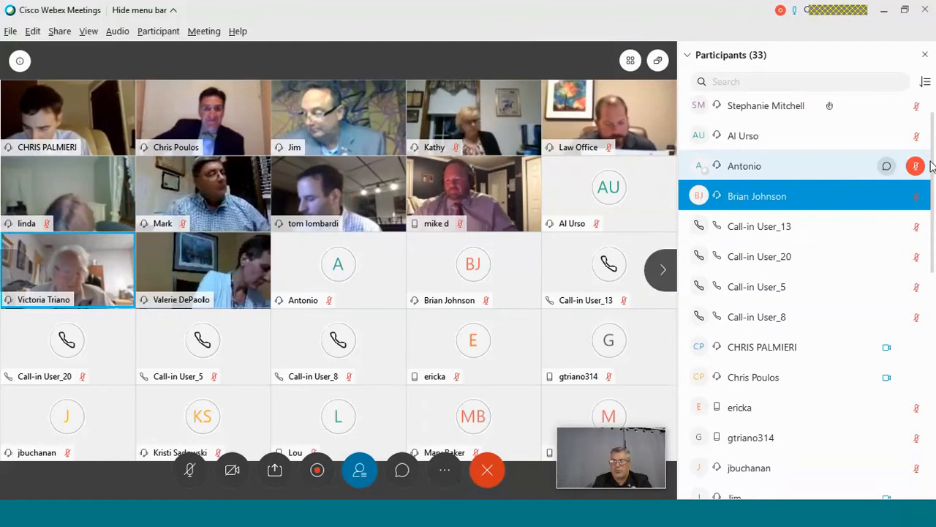
scroll(down, 3)
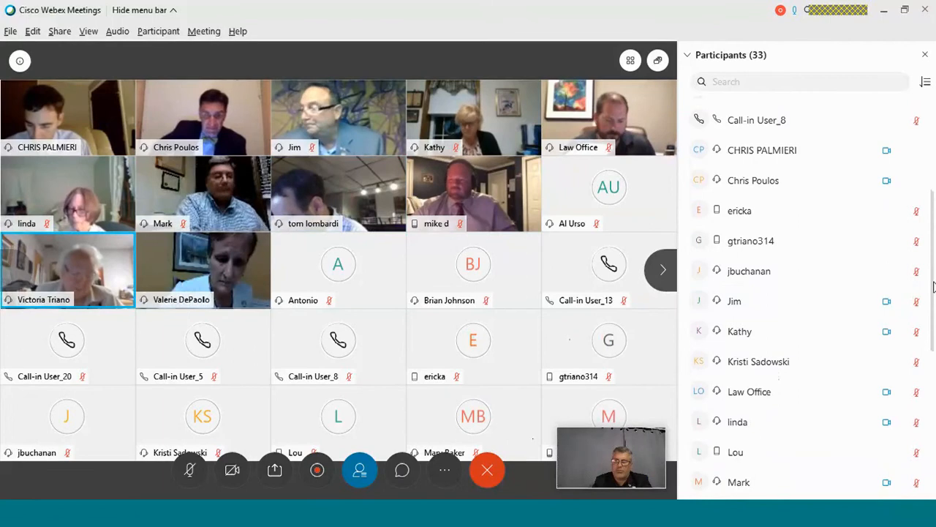
scroll(down, 3)
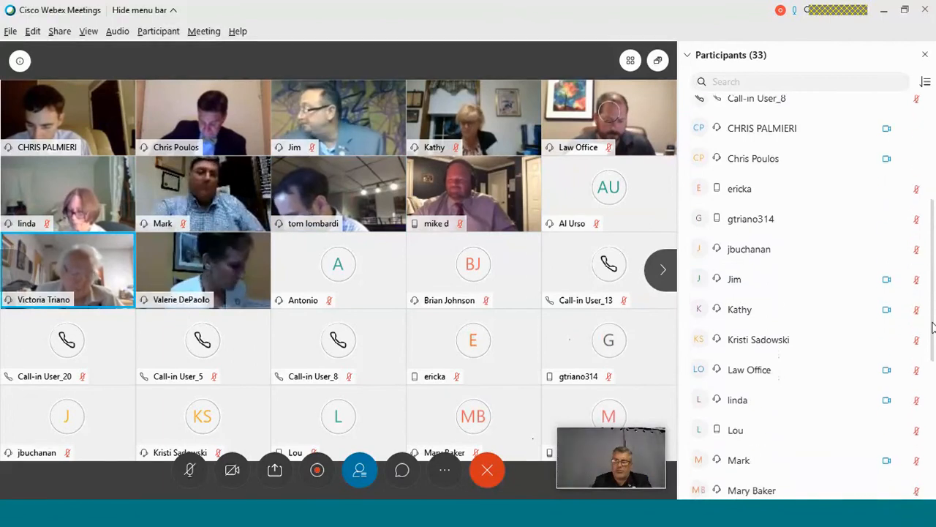
scroll(down, 3)
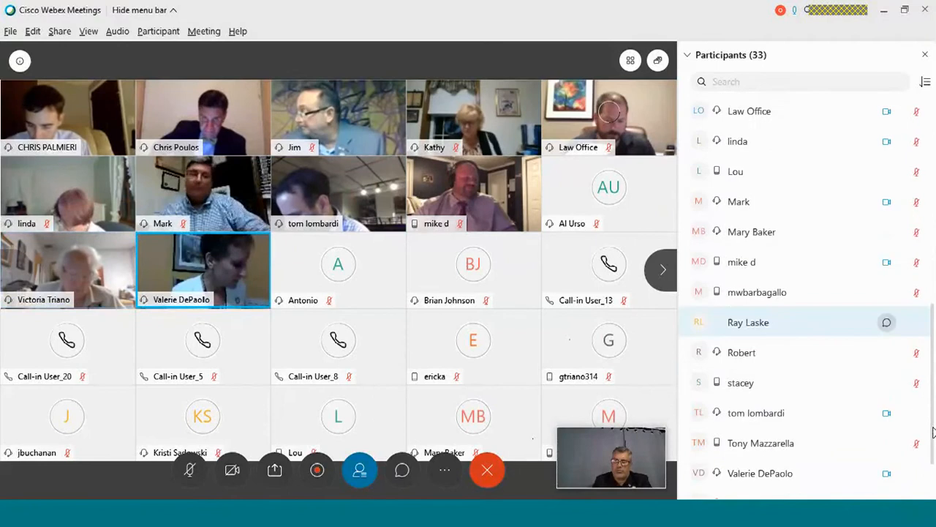
scroll(down, 3)
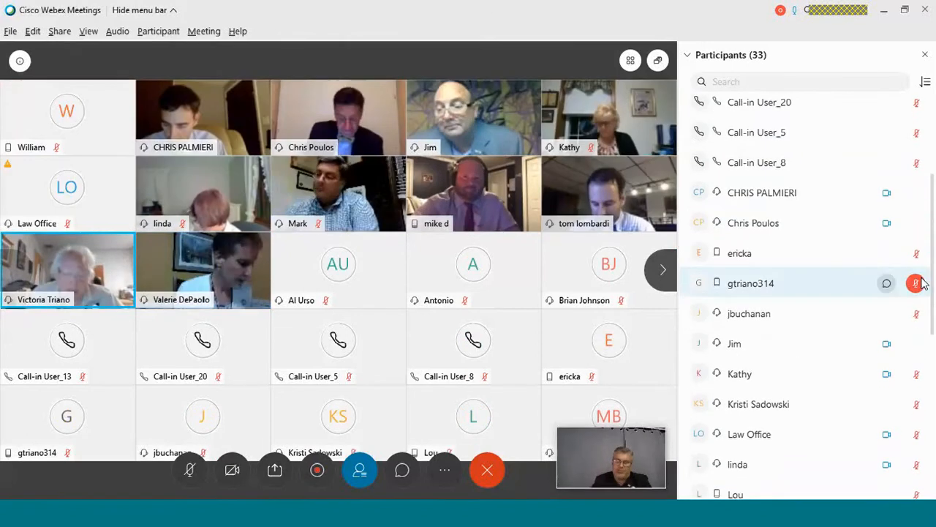
mouse_move(916, 284)
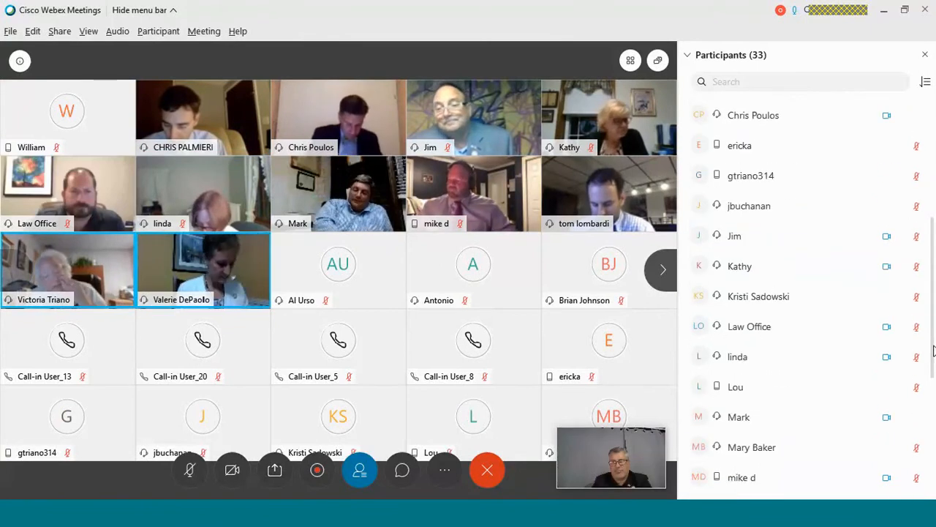
scroll(down, 3)
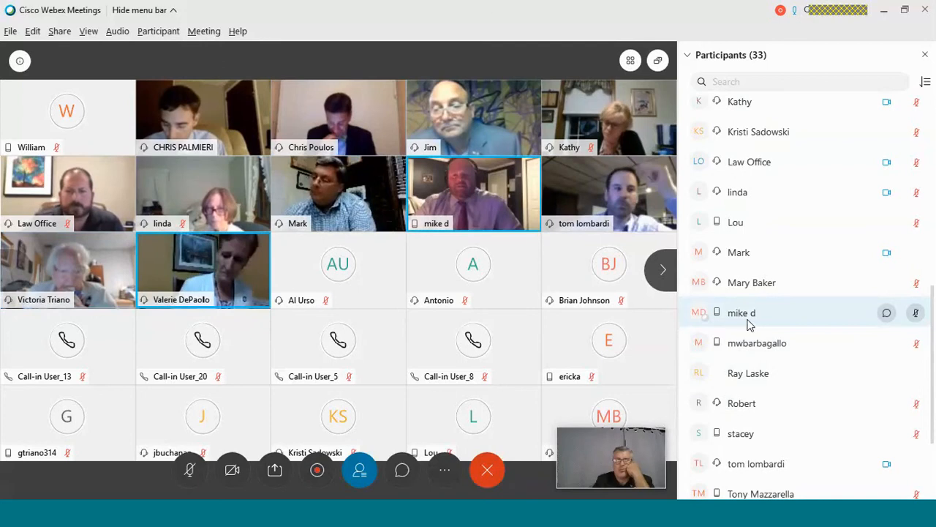
click(916, 313)
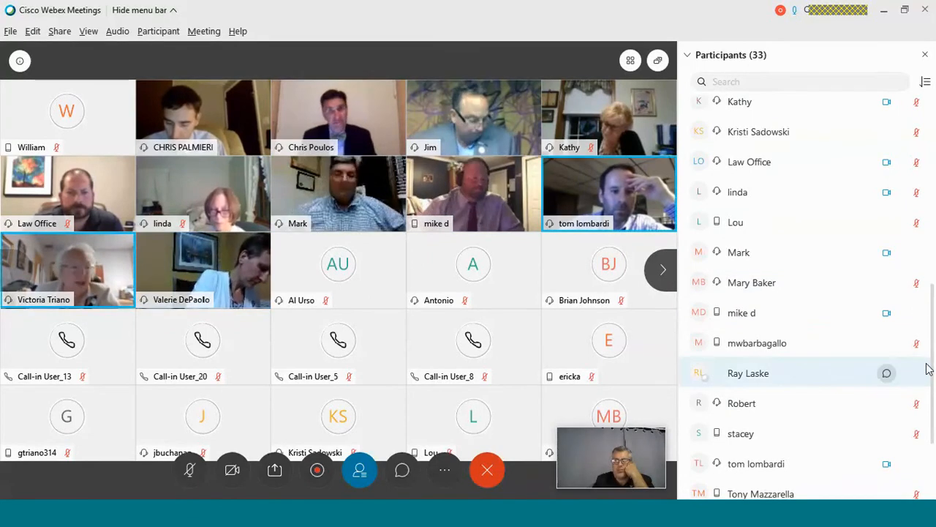
scroll(down, 3)
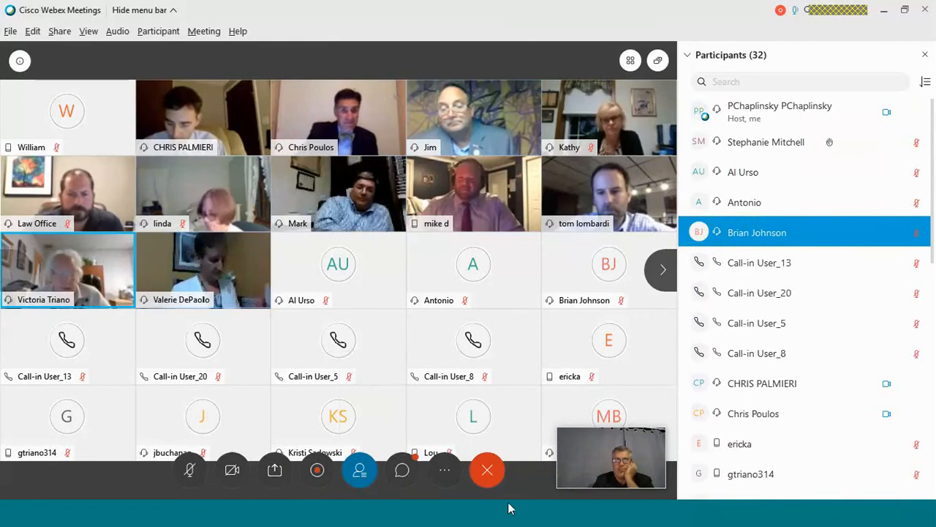
mouse_move(487, 471)
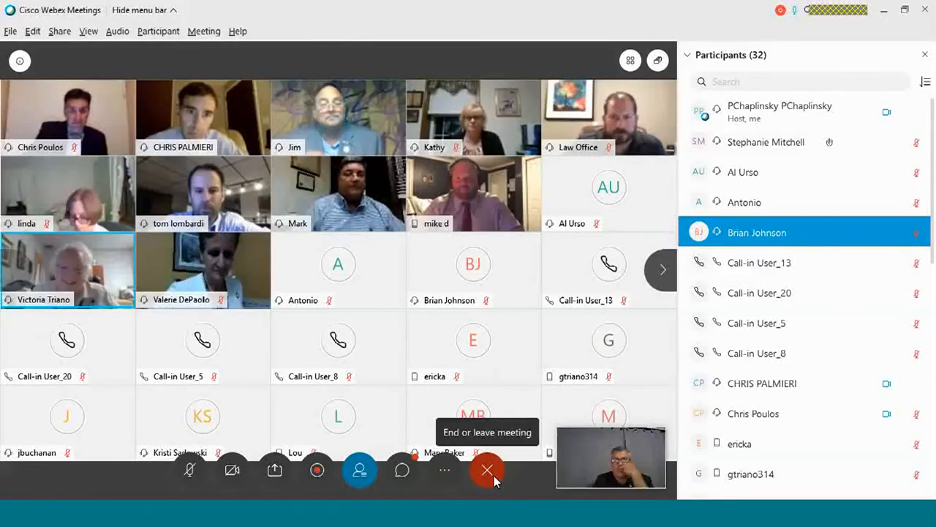
- Show the End Meeting / Leave Meeting choices from the red toolbar button
click(487, 469)
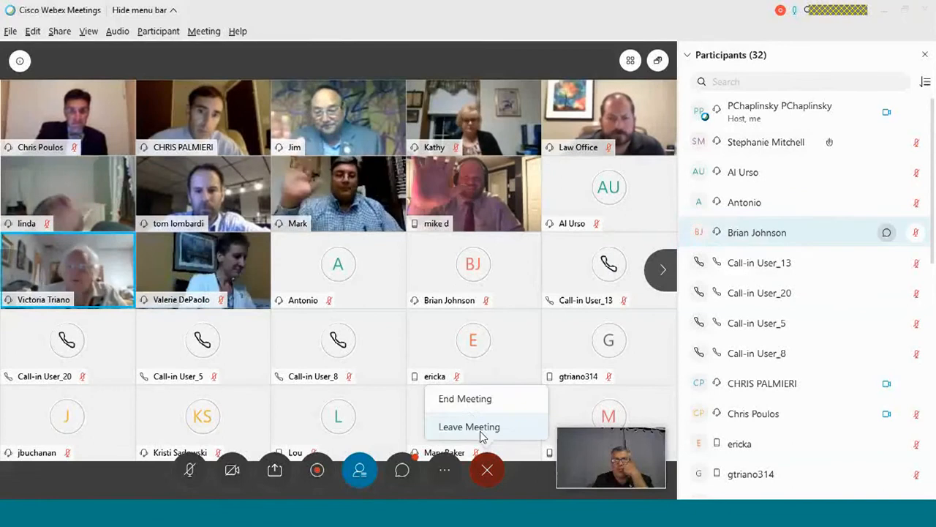